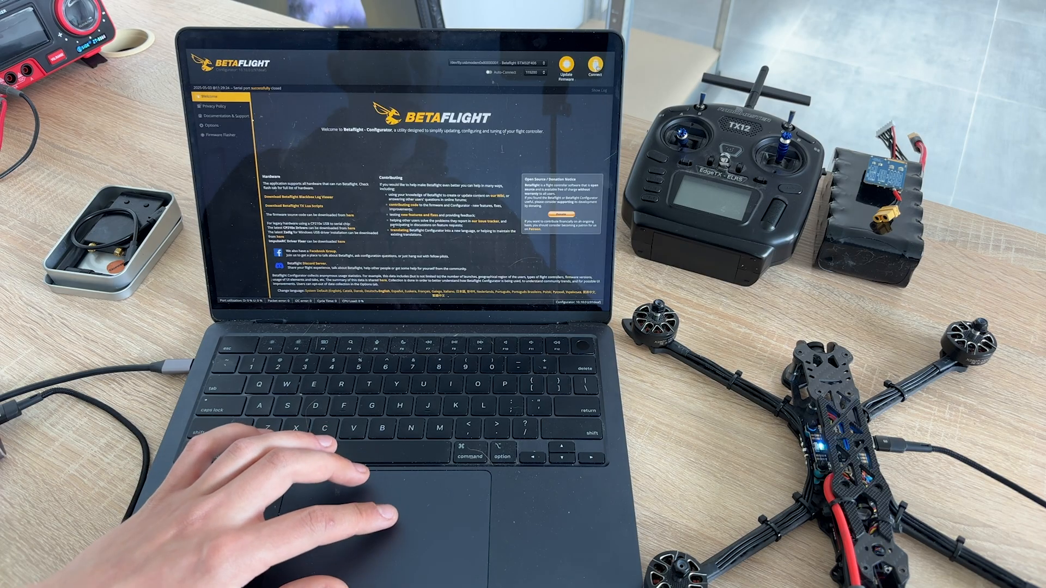
Step: Target the SOLOGOODF405 board on 4.5.2, adjusting build options such as GPS
{"action": "left_click", "coordinate": [220, 136]}
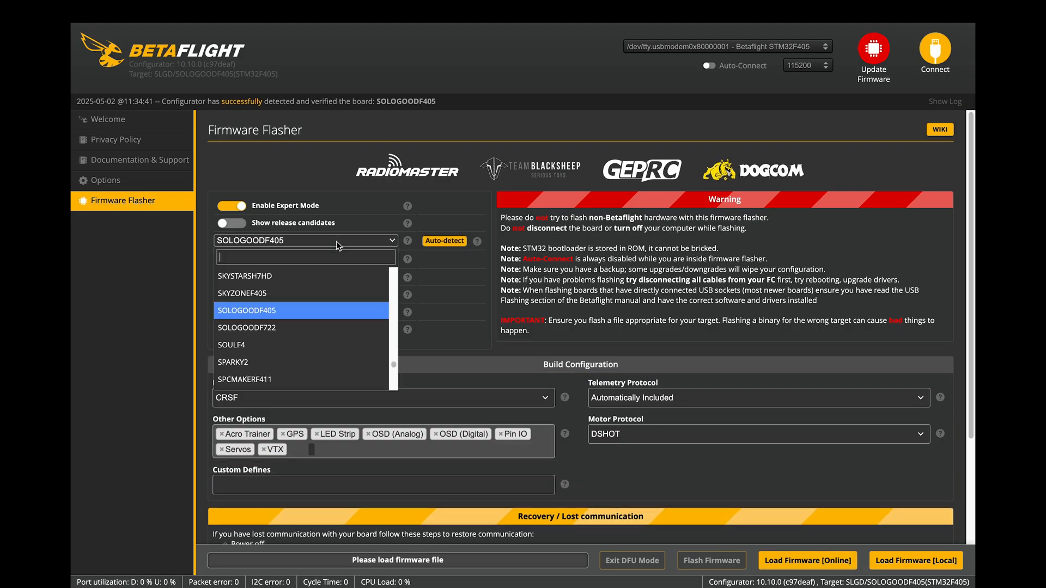
{"action": "type", "text": "solo"}
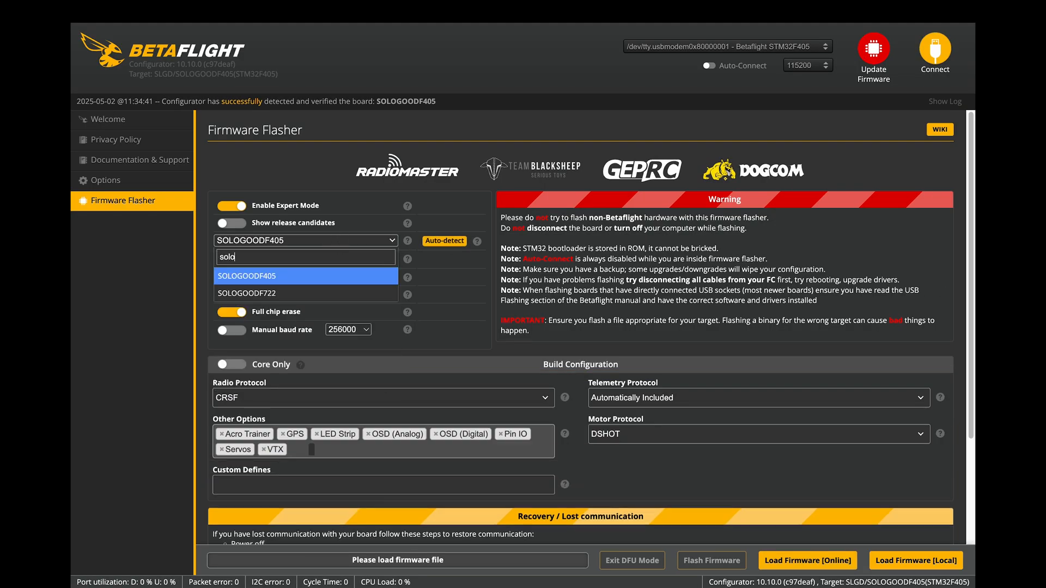
{"action": "type", "text": "good"}
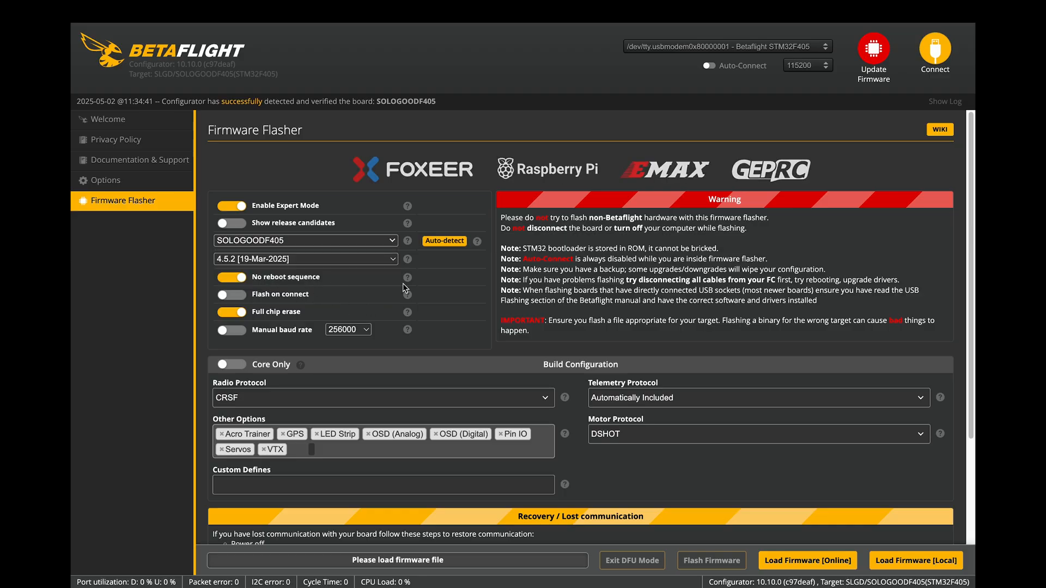
{"action": "mouse_move", "coordinate": [265, 426]}
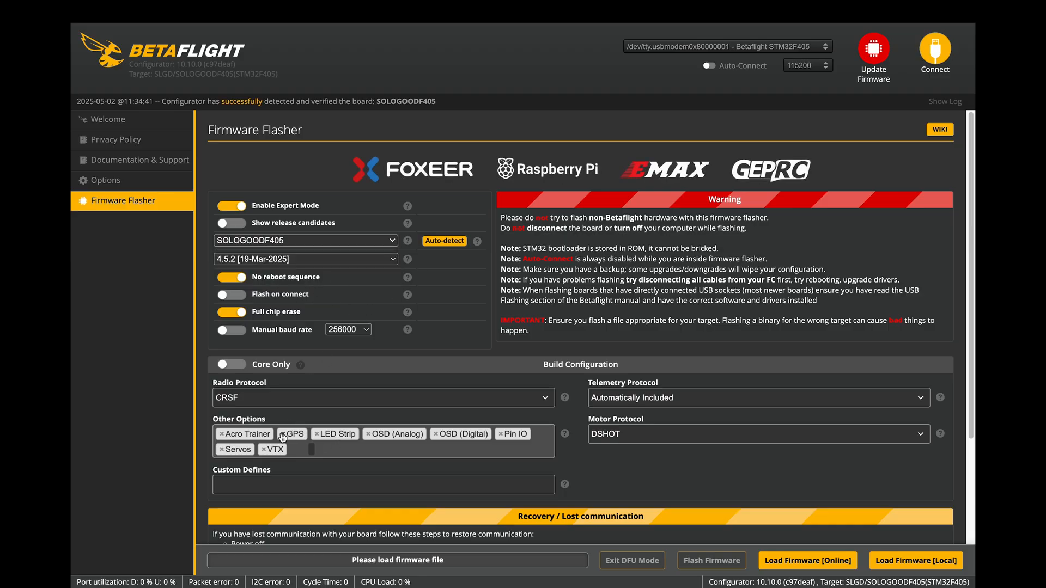
{"action": "left_click", "coordinate": [282, 434]}
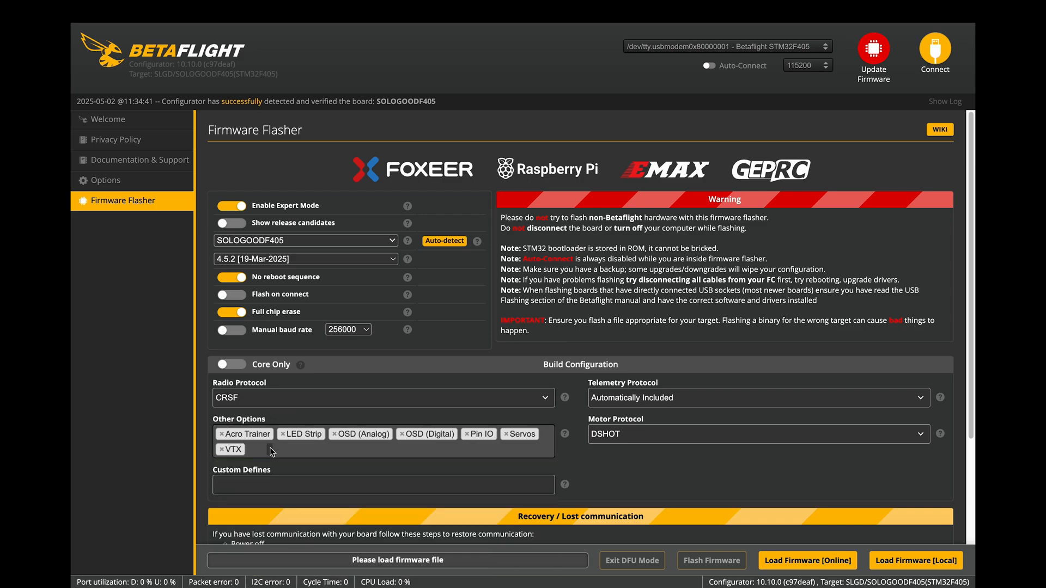
{"action": "type", "text": "g"}
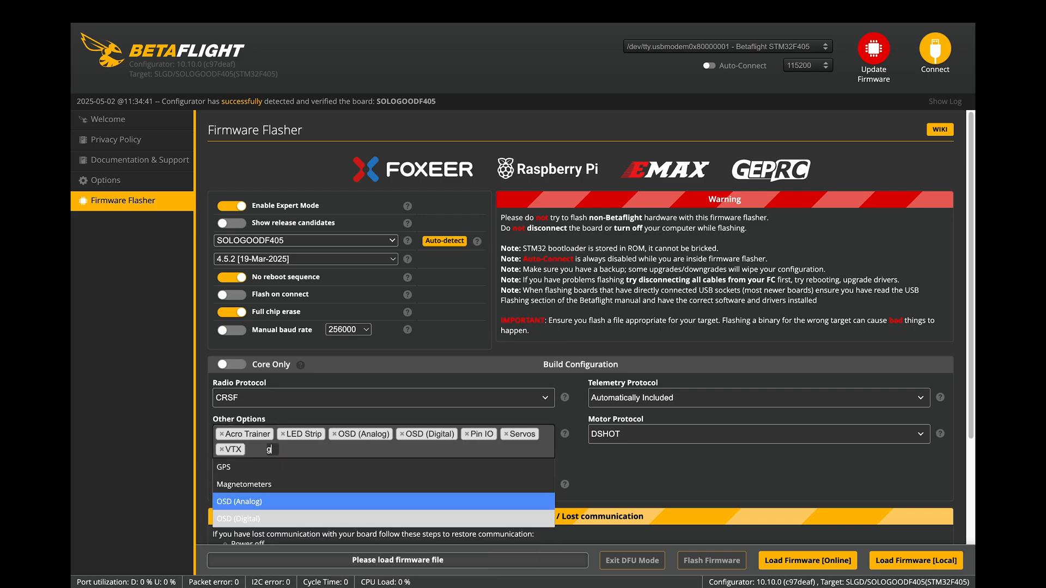
{"action": "type", "text": "P"}
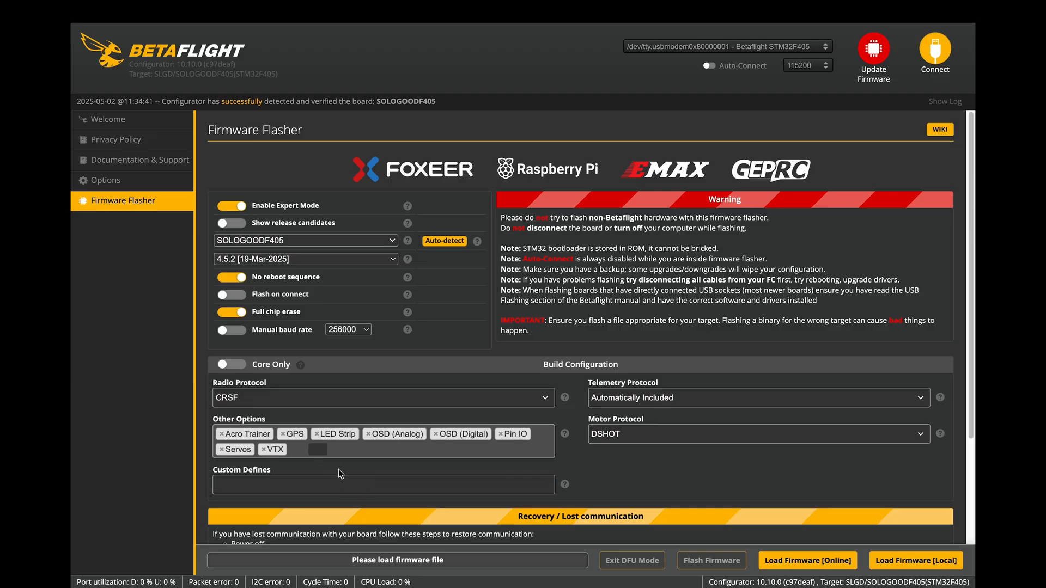
Step: Load the 4.5.2 SOLOGOODF405 firmware online and try flashing; the bootloader doesn't respond
{"action": "scroll", "scroll_direction": "down", "scroll_amount": 3}
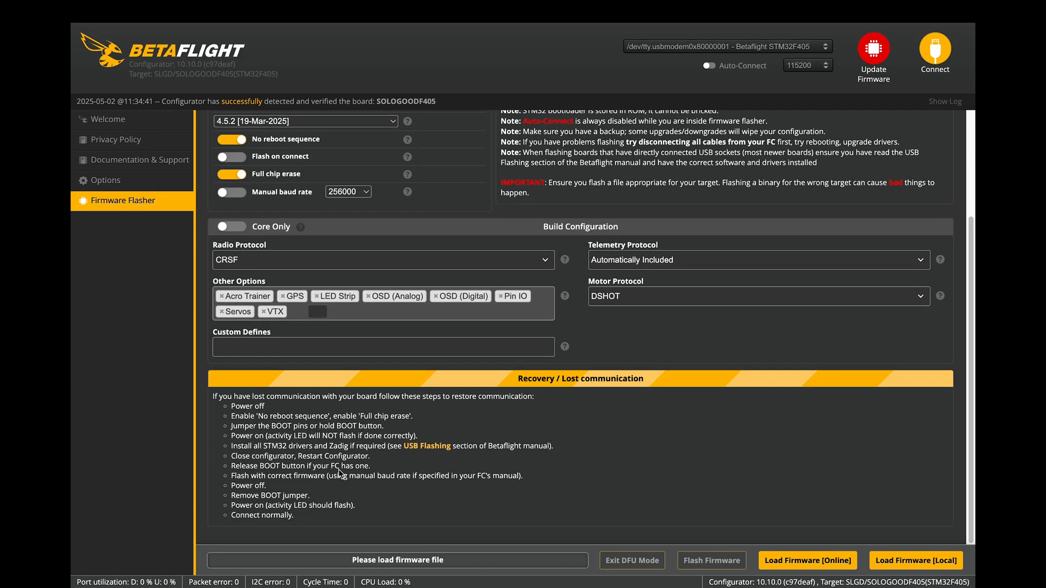
{"action": "left_click", "coordinate": [808, 560]}
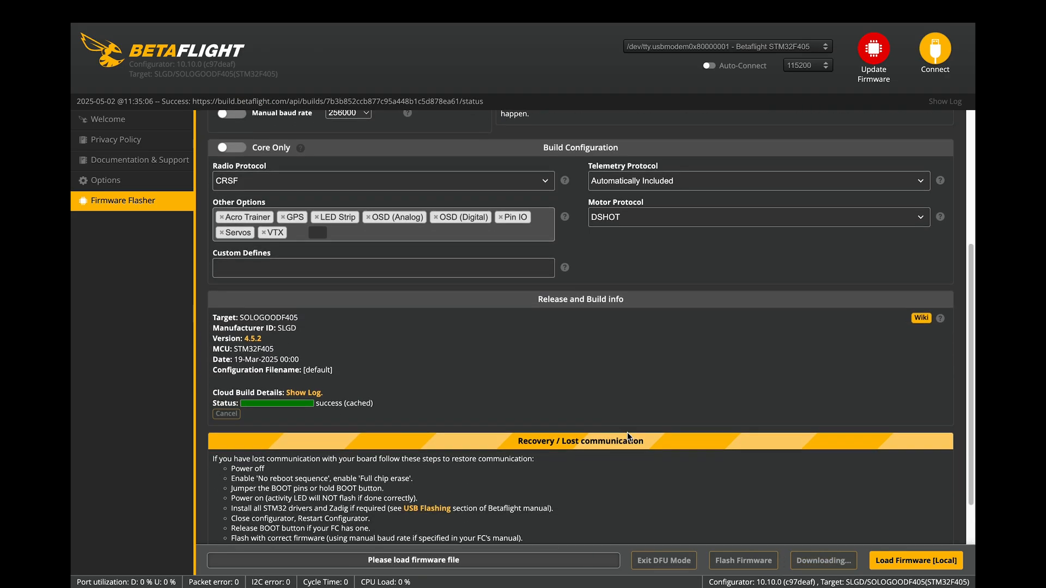
{"action": "left_click", "coordinate": [823, 560]}
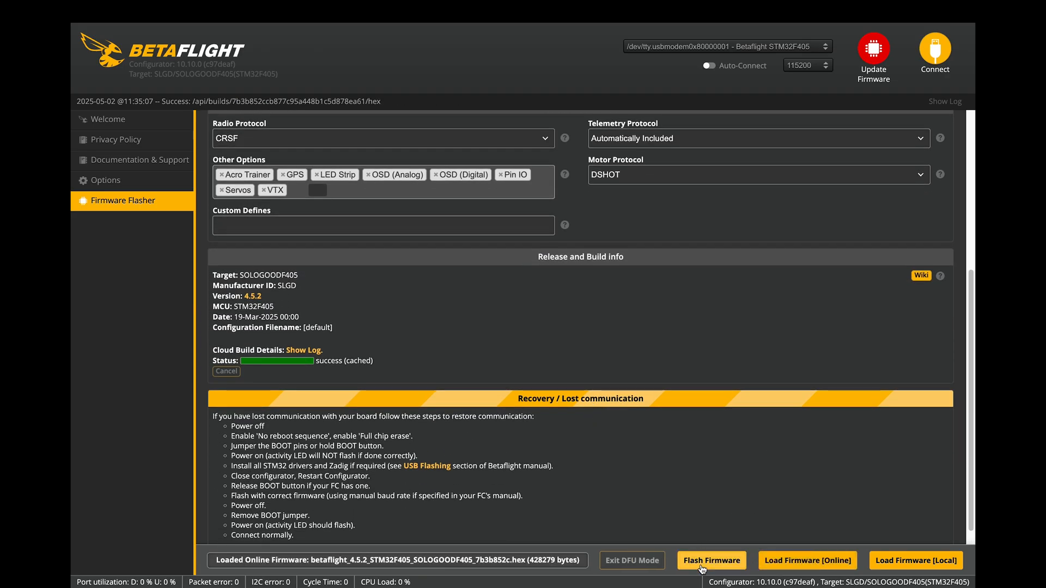
{"action": "left_click", "coordinate": [712, 560]}
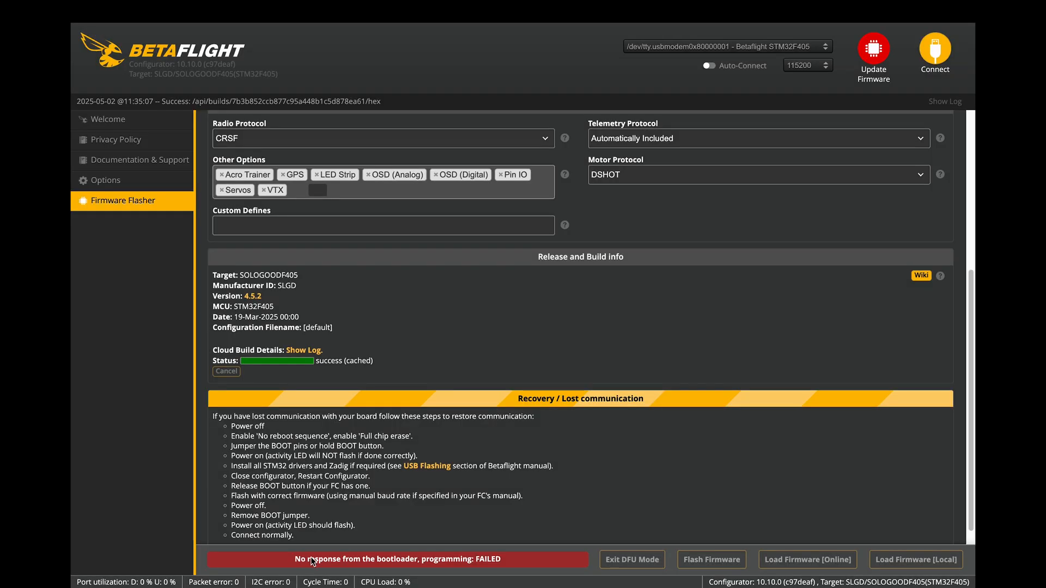
{"action": "mouse_move", "coordinate": [478, 565]}
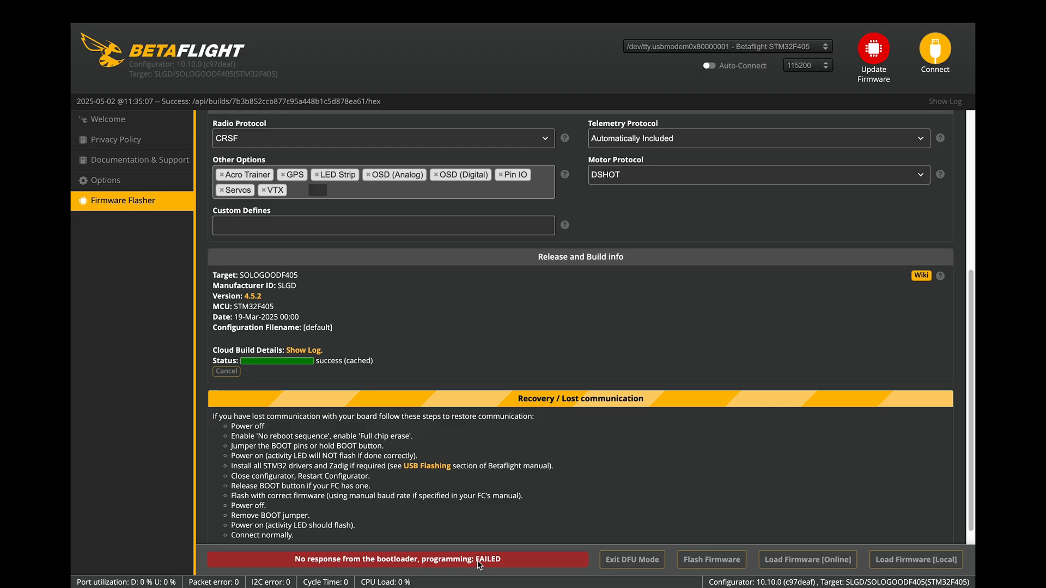
{"action": "left_click", "coordinate": [711, 560]}
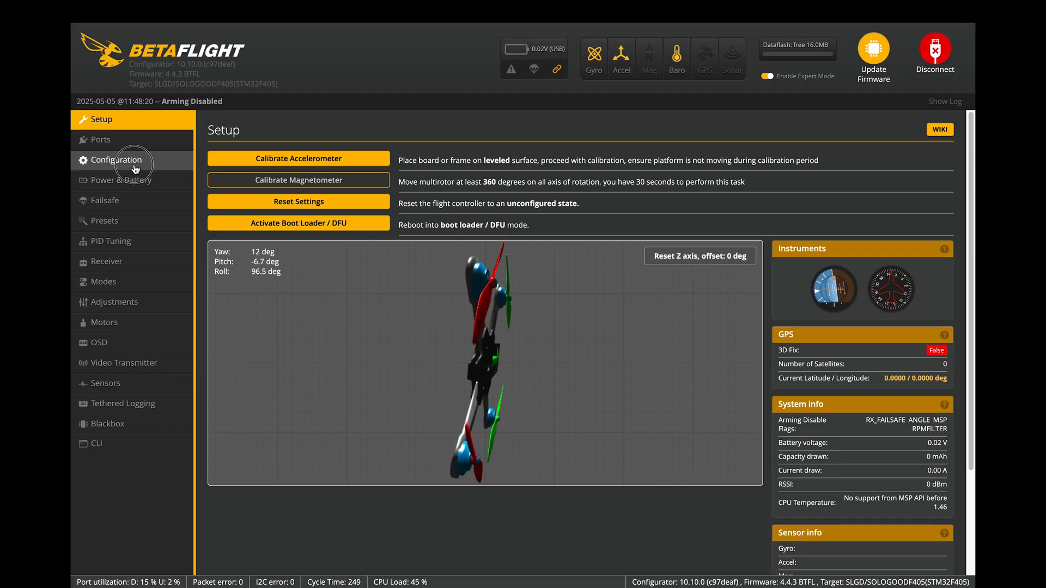
Step: Connect to the SOLOGOODF405 flight controller on firmware 4.4.3 and view its level model
{"action": "left_click", "coordinate": [117, 160]}
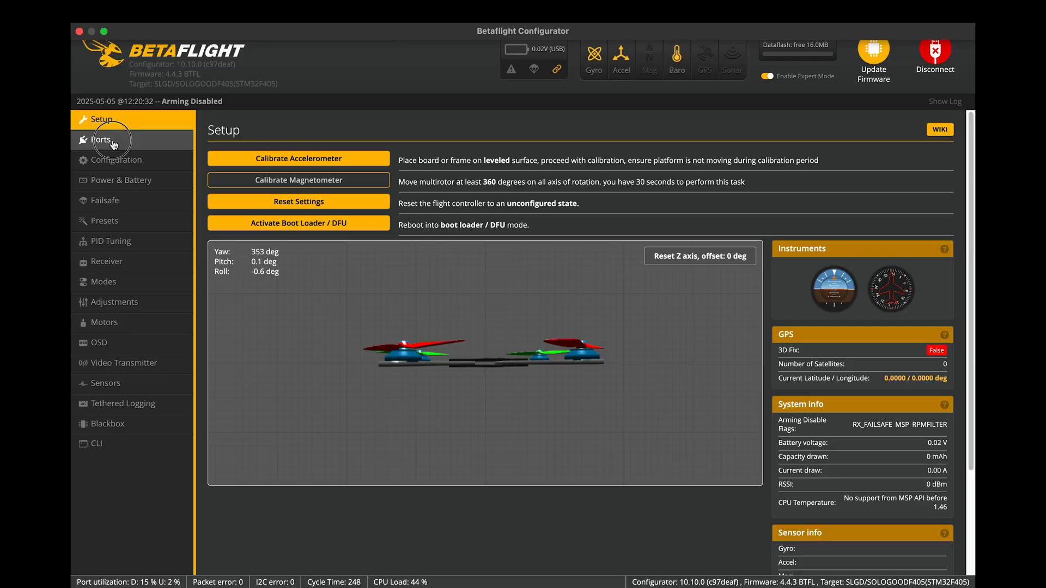
Step: Review the serial ports, toggling Serial Rx on UART2 on and back off
{"action": "left_click", "coordinate": [101, 140]}
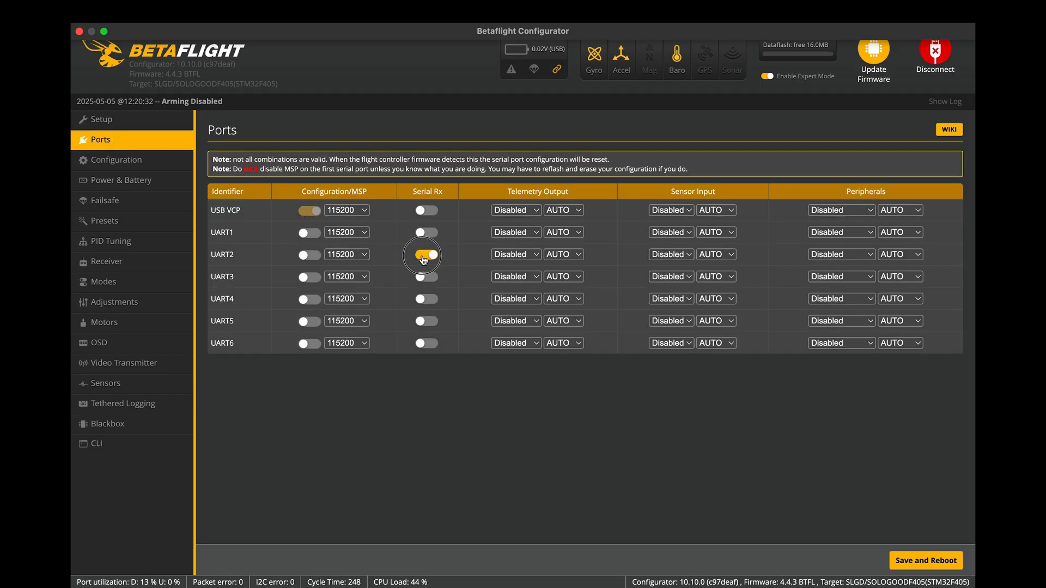
{"action": "left_click", "coordinate": [425, 254]}
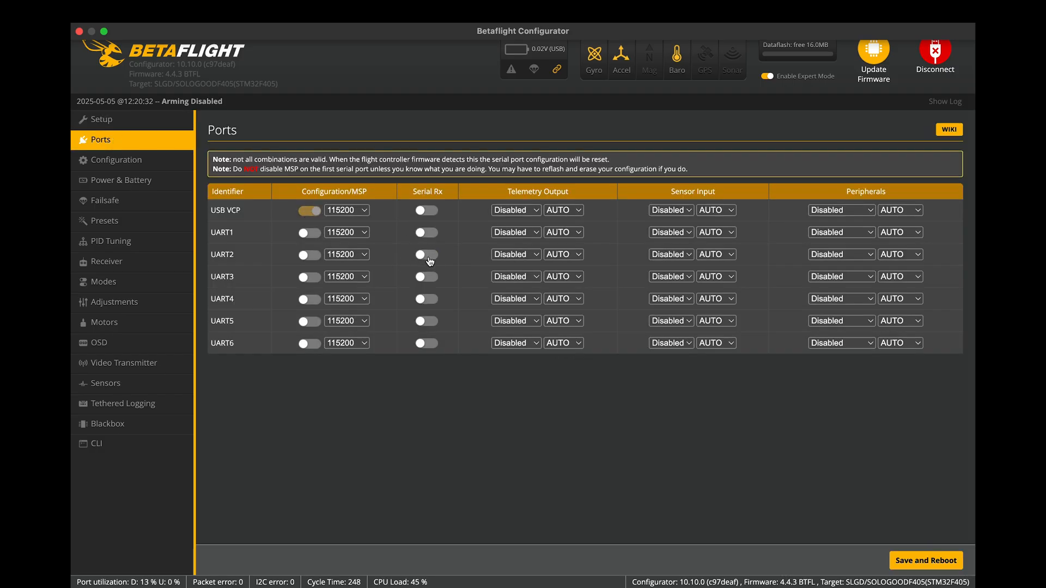
{"action": "left_click", "coordinate": [425, 255]}
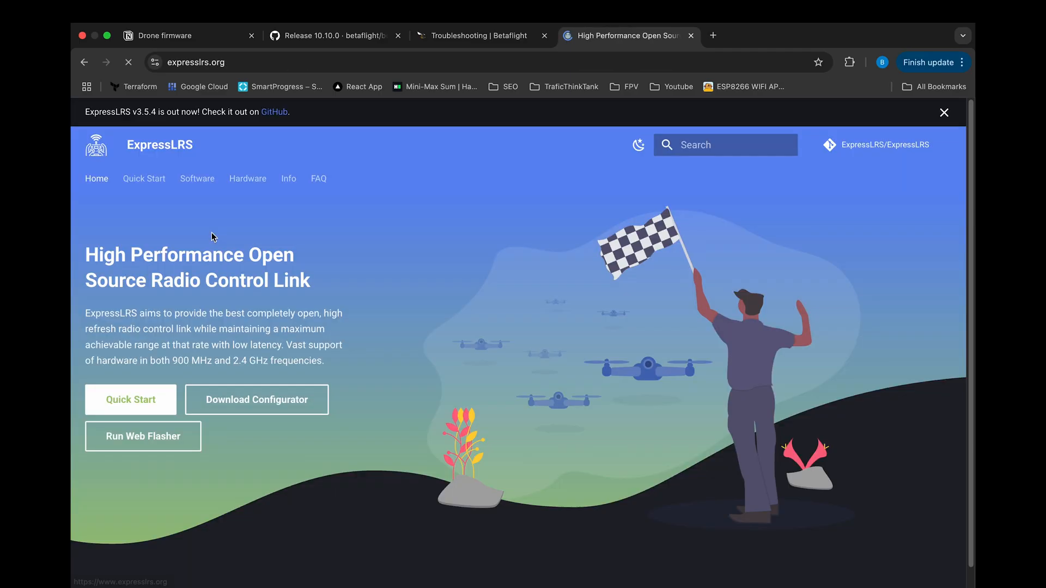
{"action": "mouse_move", "coordinate": [256, 399]}
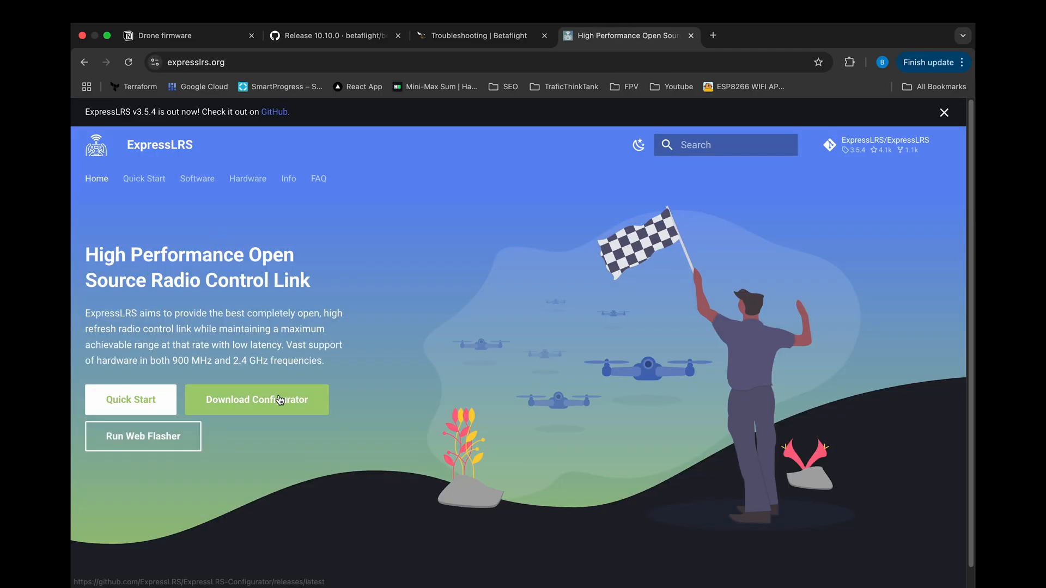
Step: Reach the ExpressLRS Configurator 1.7.7 GitHub release page from expresslrs.org
{"action": "left_click", "coordinate": [256, 400]}
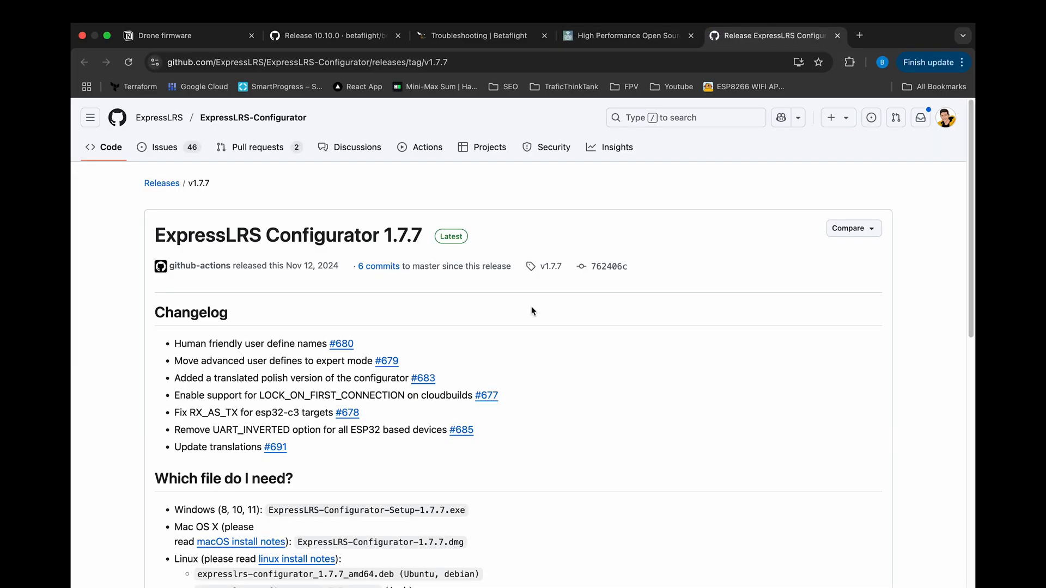
{"action": "scroll", "scroll_direction": "down", "scroll_amount": 3}
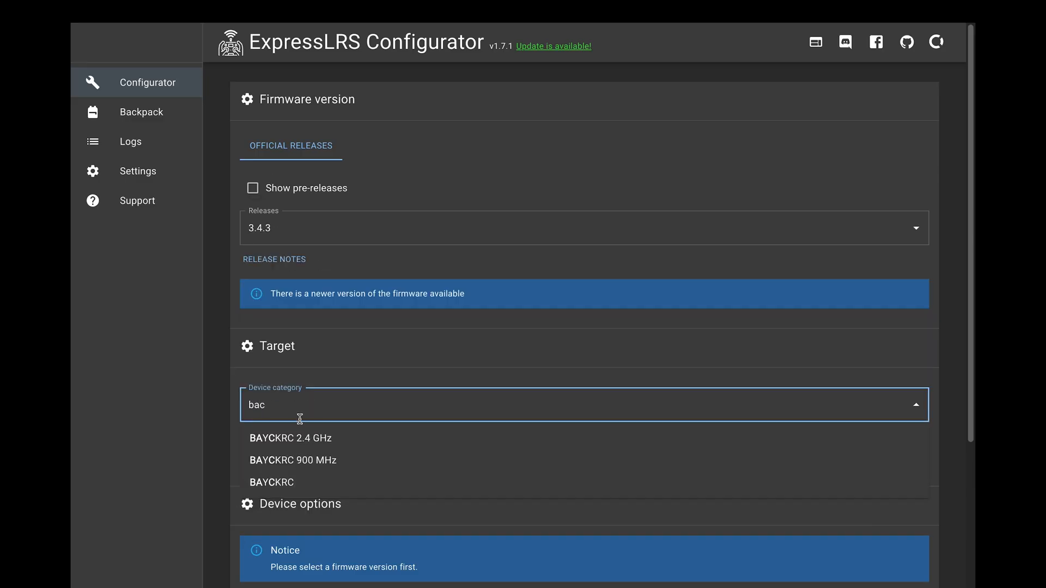
Step: Flash 3.4.3 to the BAYCKRC 900MHz Nano RX via passthrough on the usbmodem port
{"action": "left_click", "coordinate": [292, 460]}
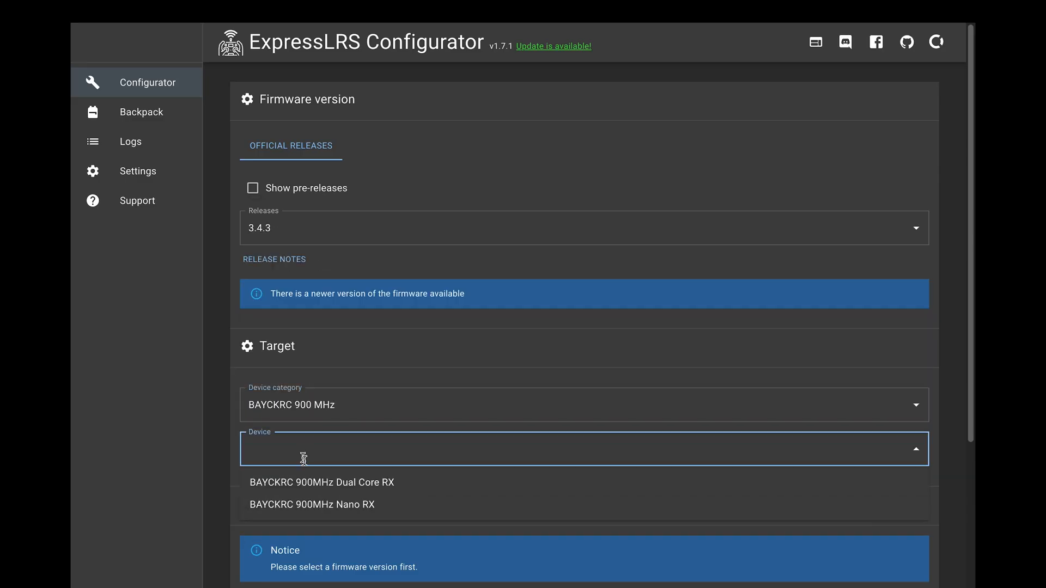
{"action": "left_click", "coordinate": [312, 505]}
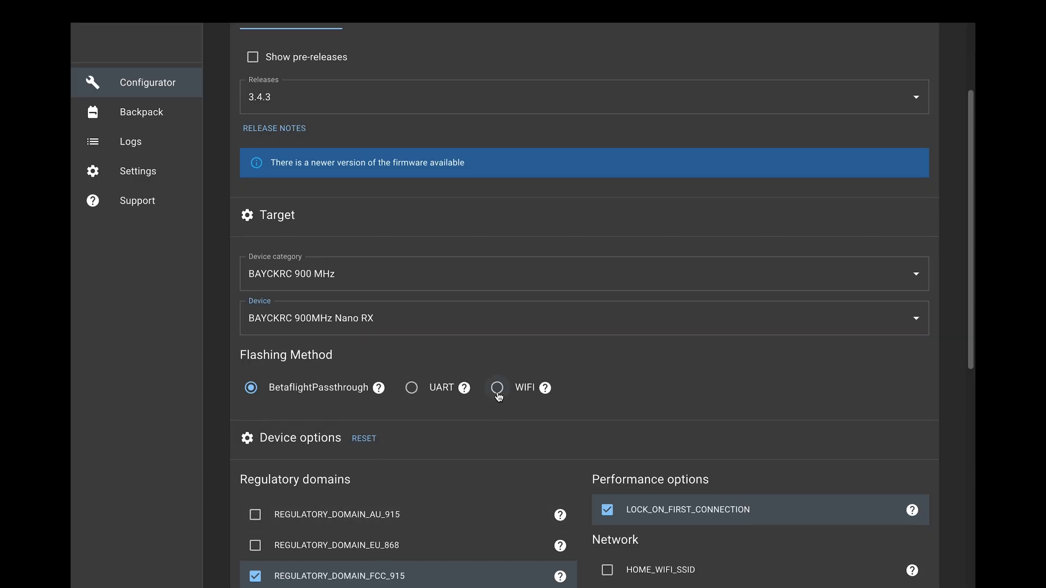
{"action": "mouse_move", "coordinate": [510, 444]}
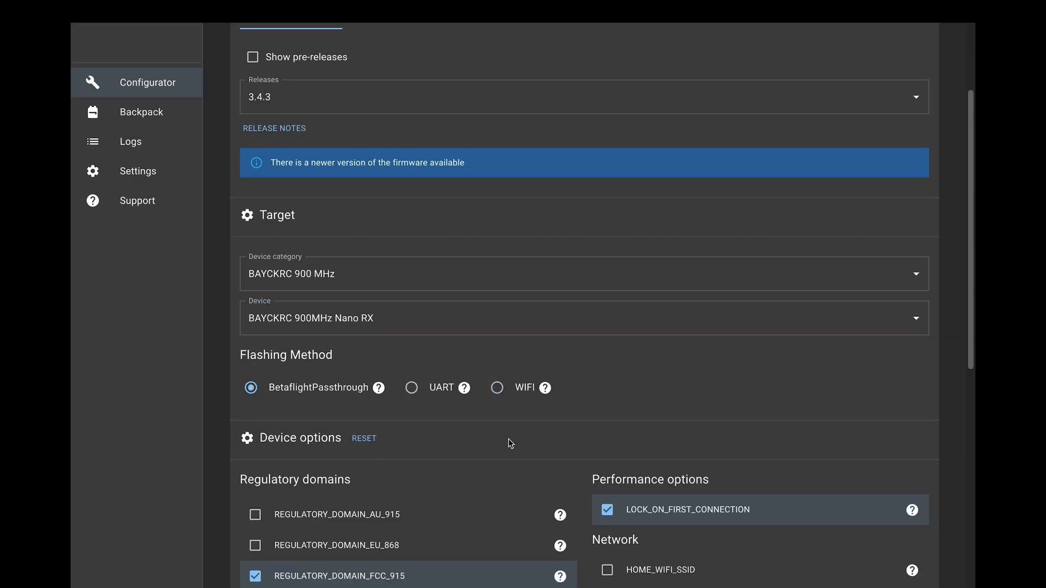
{"action": "scroll", "scroll_direction": "down", "scroll_amount": 3}
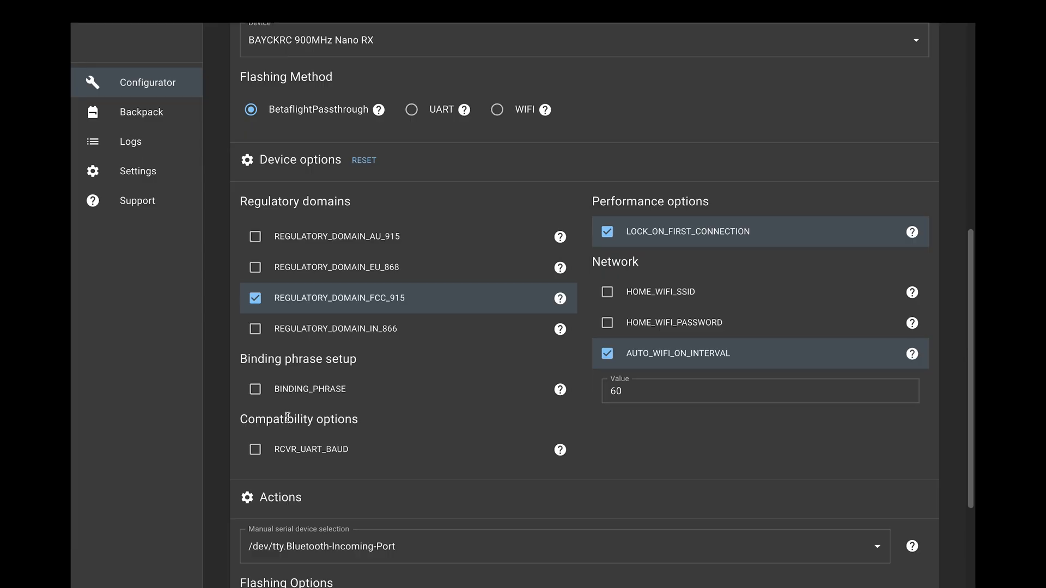
{"action": "left_click", "coordinate": [255, 389]}
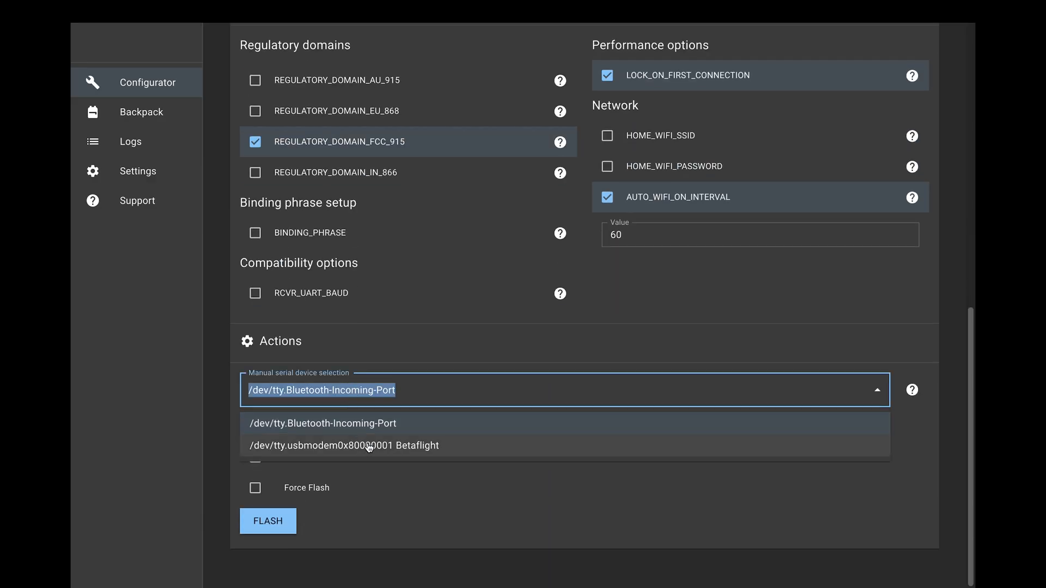
{"action": "left_click", "coordinate": [342, 445]}
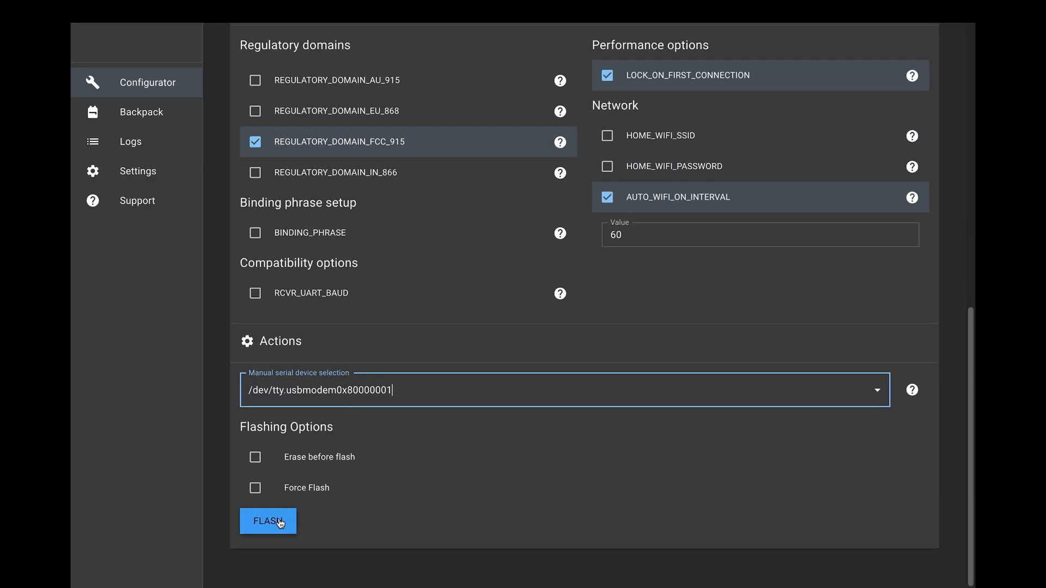
{"action": "left_click", "coordinate": [268, 521]}
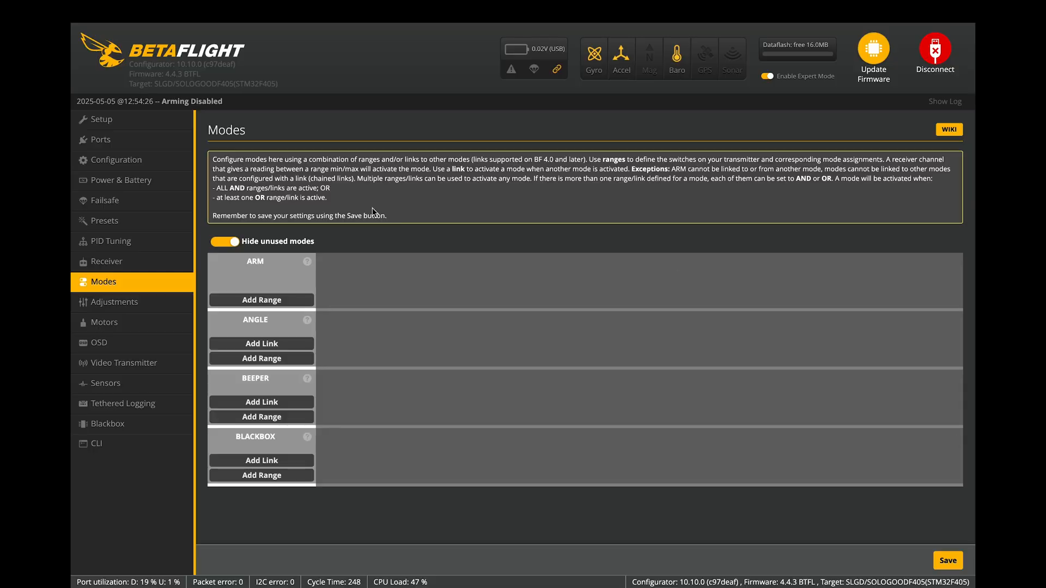
Step: Add activation ranges for ARM on AUX 1 and ANGLE on AUX 2
{"action": "scroll", "scroll_direction": "down", "scroll_amount": 3}
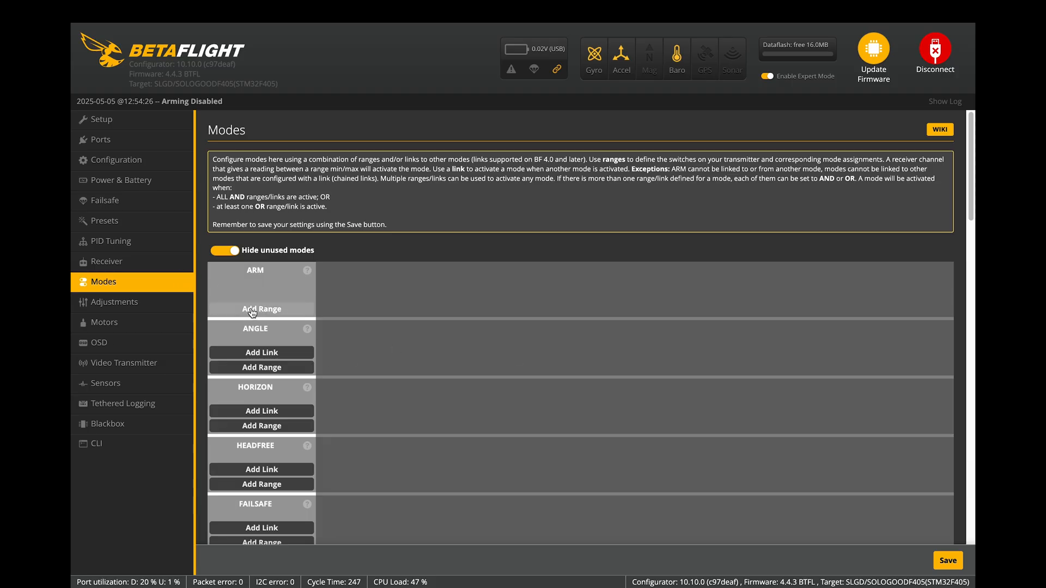
{"action": "left_click", "coordinate": [261, 309]}
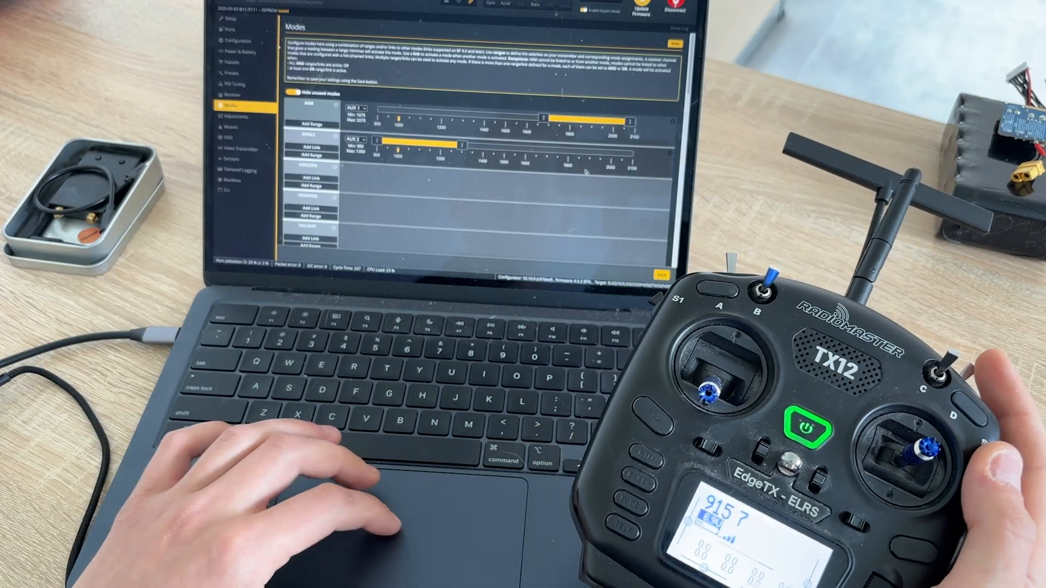
{"action": "scroll", "scroll_direction": "down", "scroll_amount": 3}
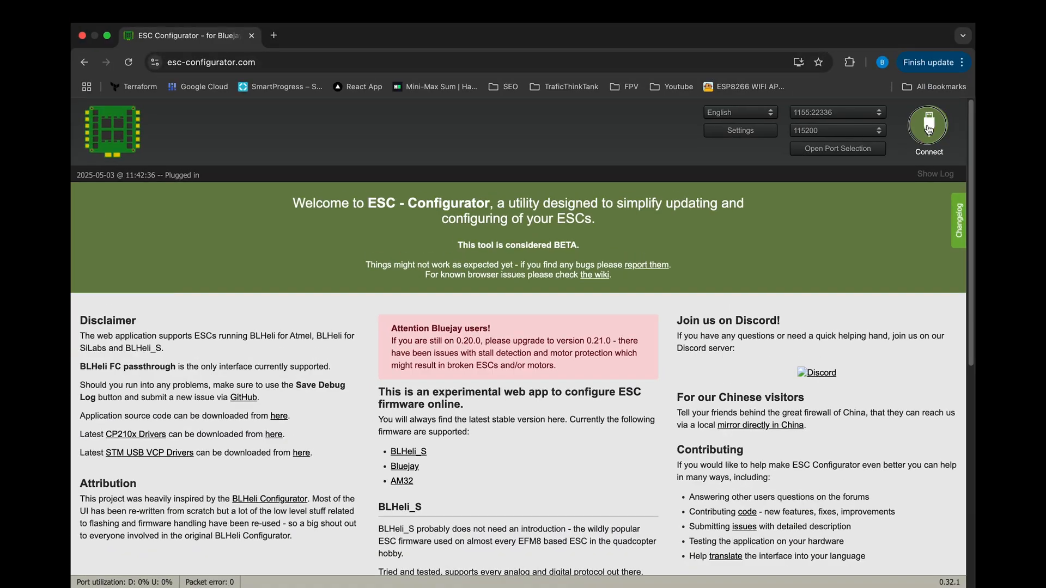
Step: Connect and read settings, showing J-H-30 ESCs on BLHeli_S 16.7
{"action": "left_click", "coordinate": [927, 127]}
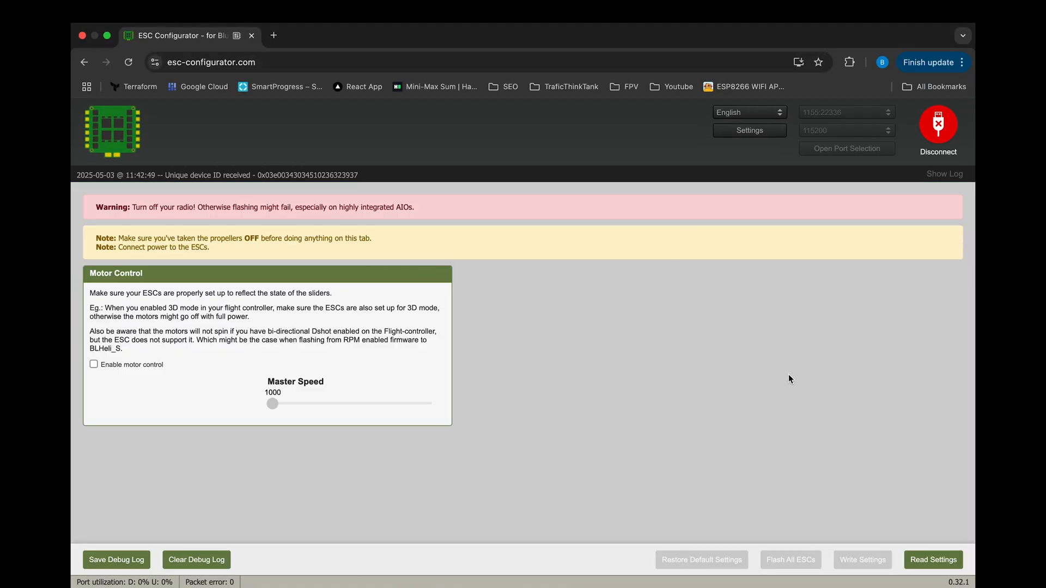
{"action": "left_click", "coordinate": [933, 560]}
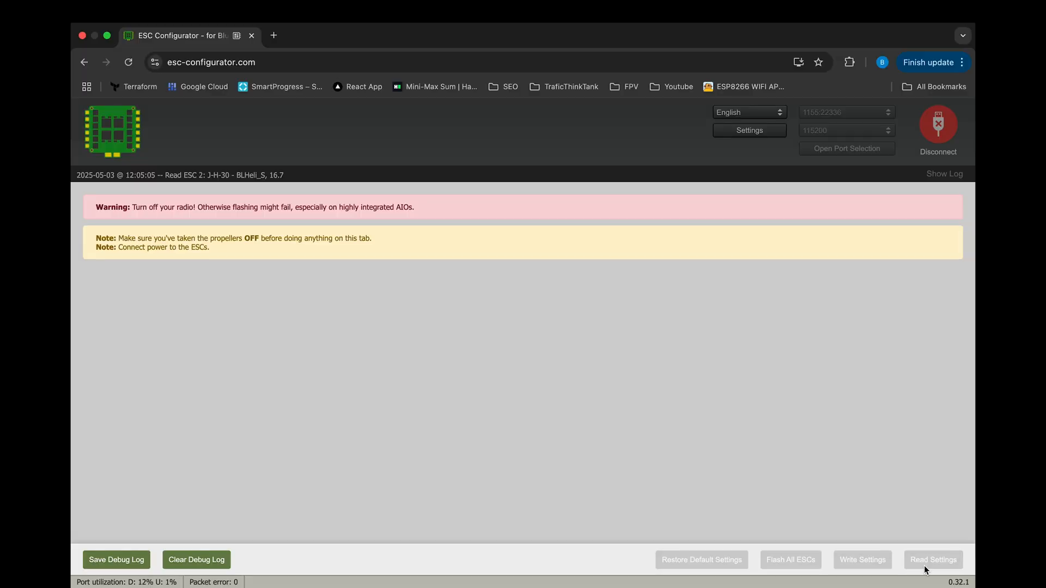
{"action": "left_click", "coordinate": [933, 559]}
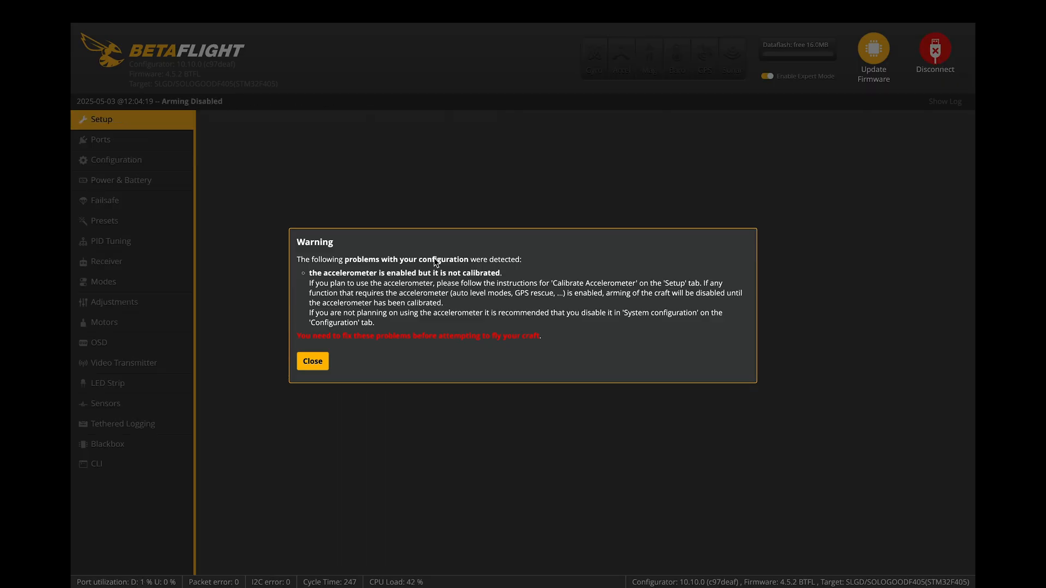
Step: Dismiss the accelerometer warning and accept resetting the dynamic notch filters
{"action": "left_click", "coordinate": [312, 361]}
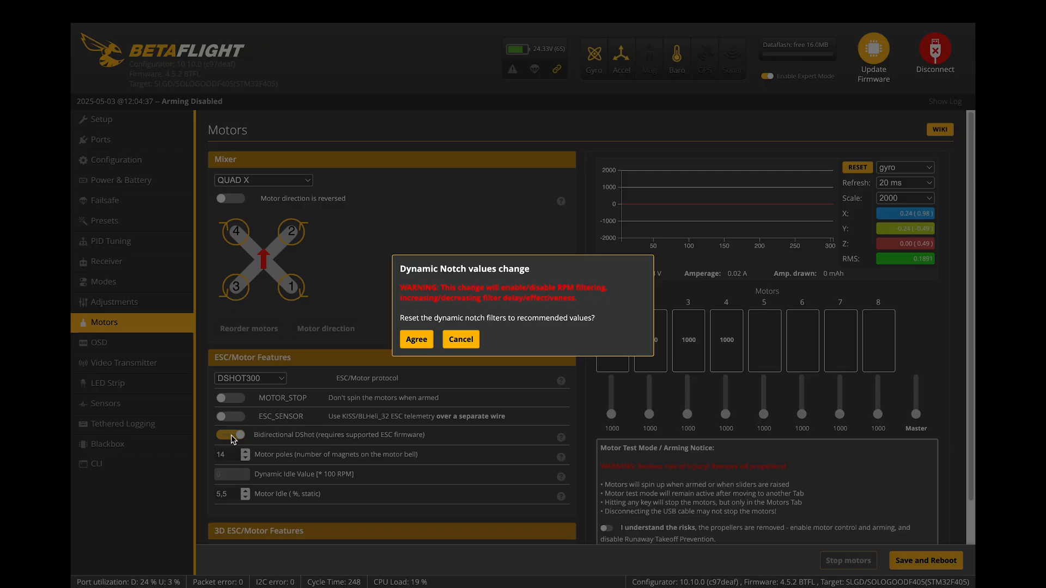
{"action": "left_click", "coordinate": [415, 339]}
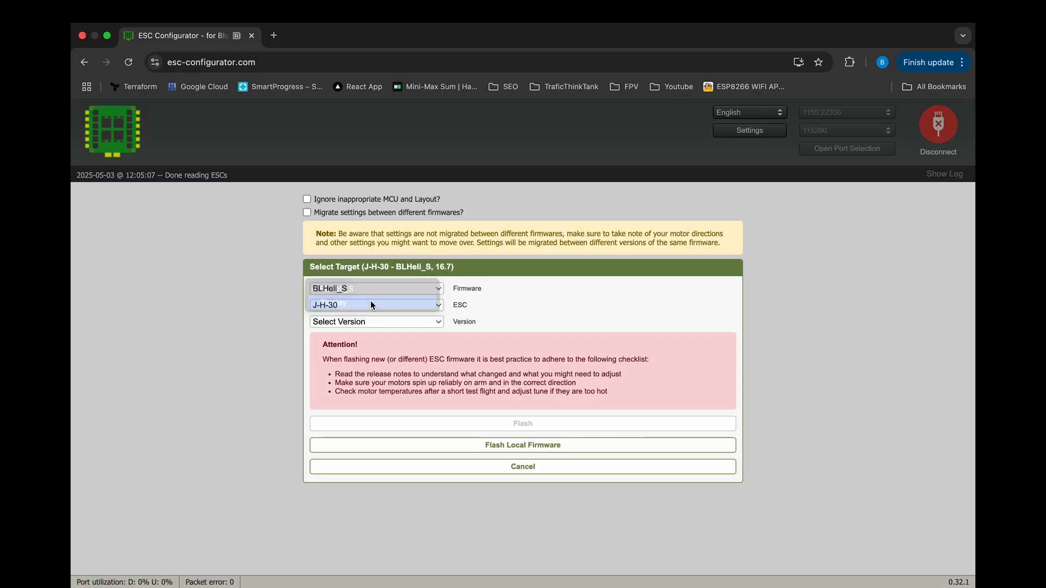
Step: Pick Bluejay v0.21.0 for the J-H-30 ESCs and show PWM frequency choices
{"action": "left_click", "coordinate": [375, 321]}
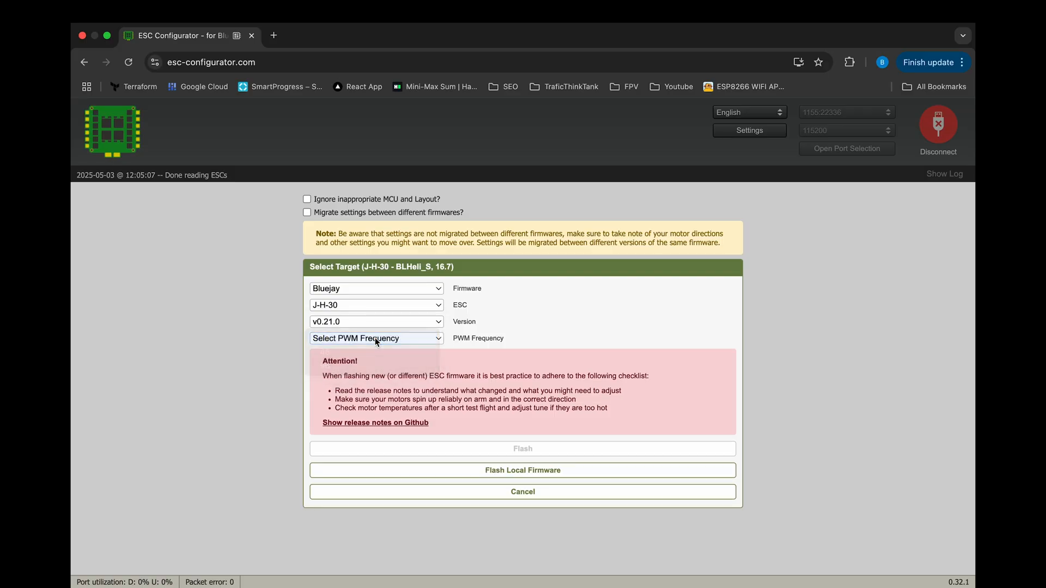
{"action": "left_click", "coordinate": [523, 492]}
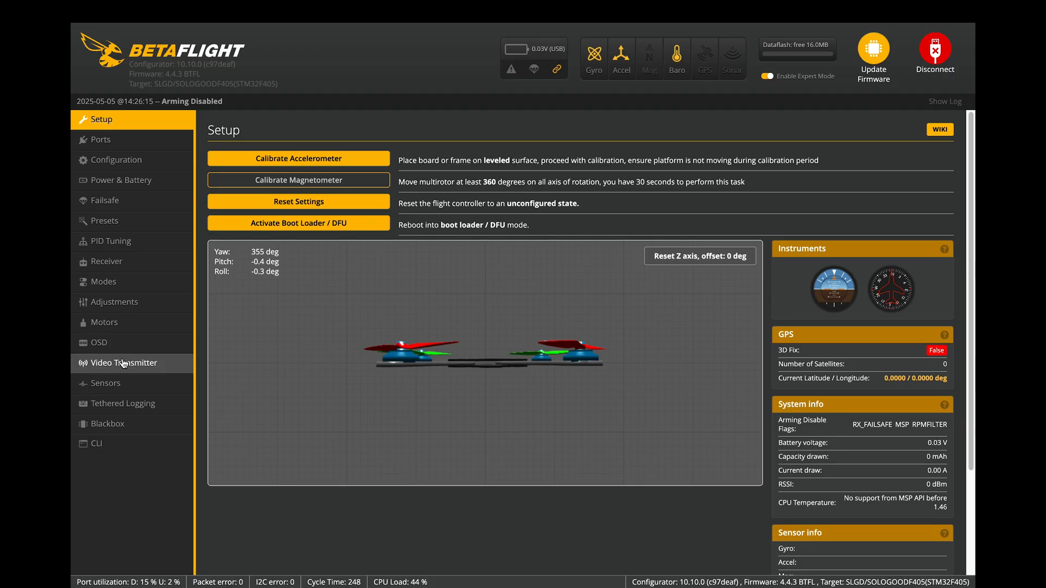
Step: Check the VTX page, then set UART4 peripherals to VTX (TBS SmartAudio) in Ports
{"action": "left_click", "coordinate": [125, 363]}
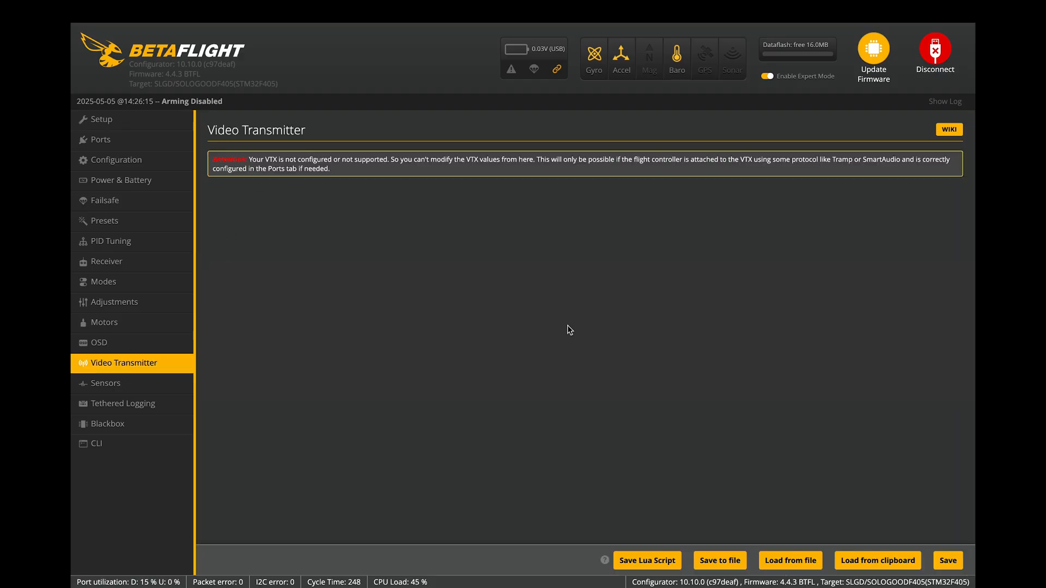
{"action": "mouse_move", "coordinate": [491, 303]}
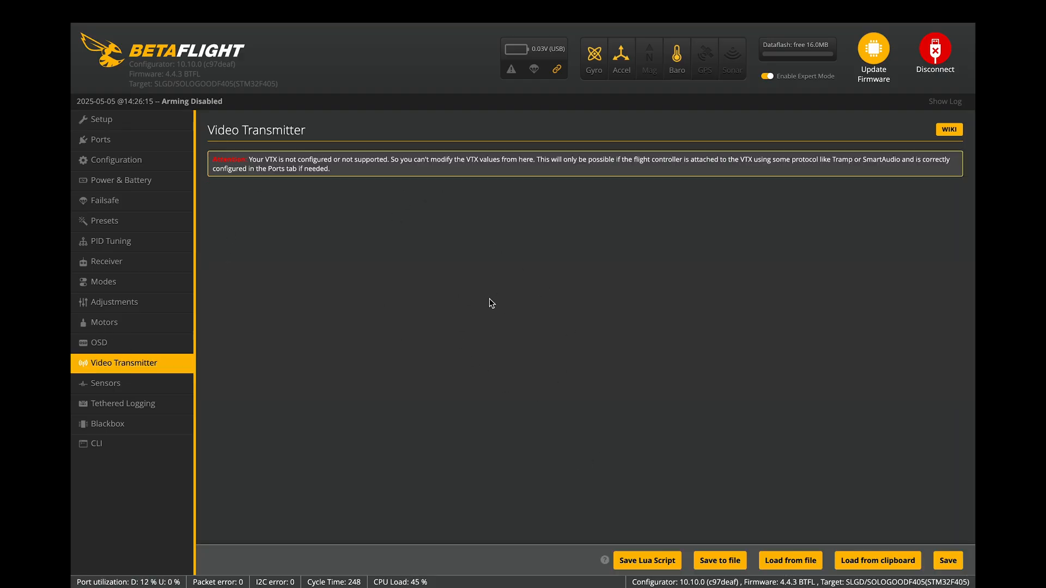
{"action": "mouse_move", "coordinate": [315, 316]}
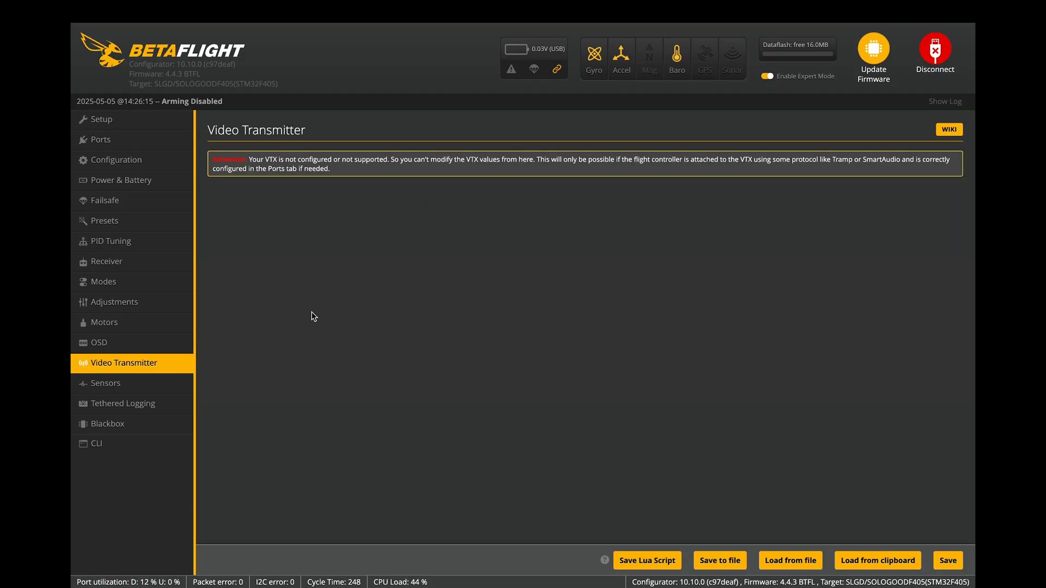
{"action": "left_click", "coordinate": [101, 139]}
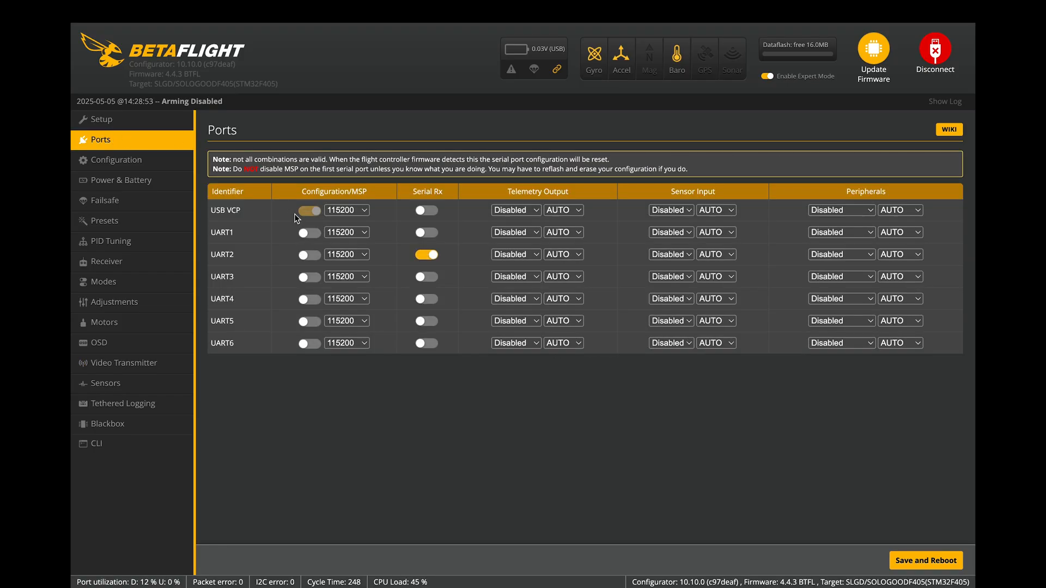
{"action": "mouse_move", "coordinate": [865, 303]}
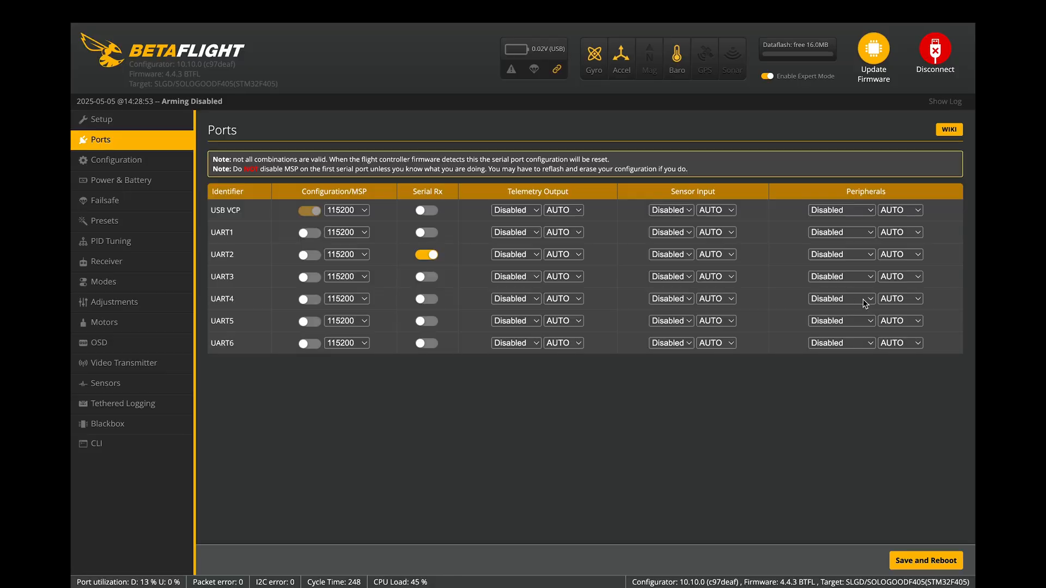
{"action": "left_click", "coordinate": [840, 298]}
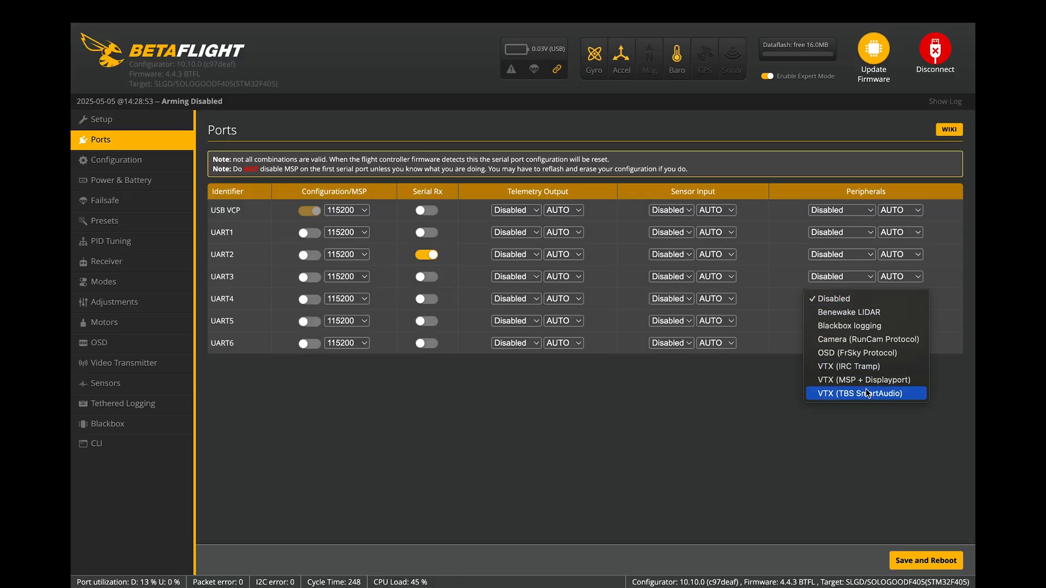
{"action": "left_click", "coordinate": [865, 393]}
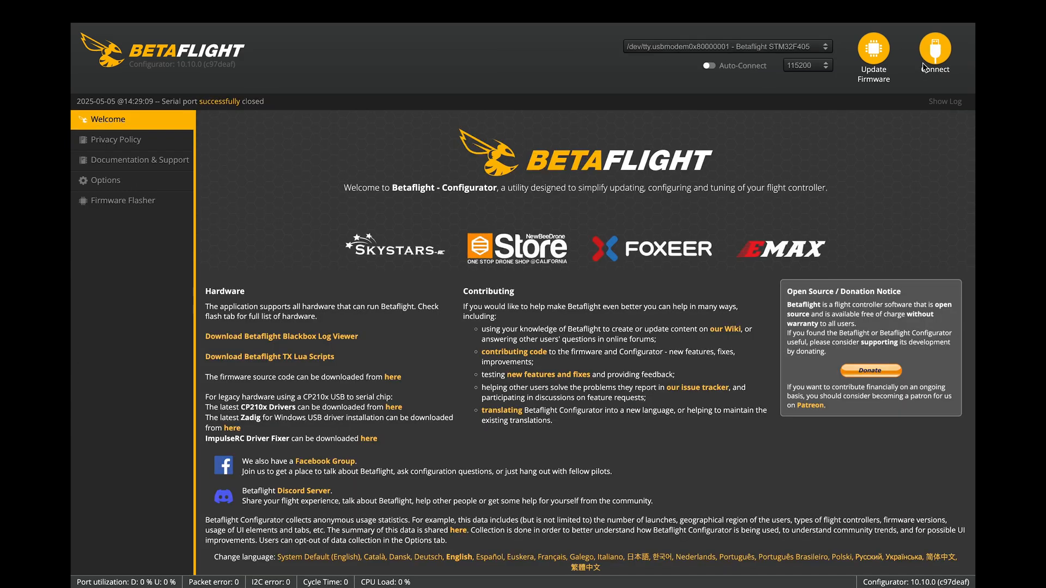
Step: Reconnect the flight controller and scroll through the six-band VTX table
{"action": "left_click", "coordinate": [936, 53]}
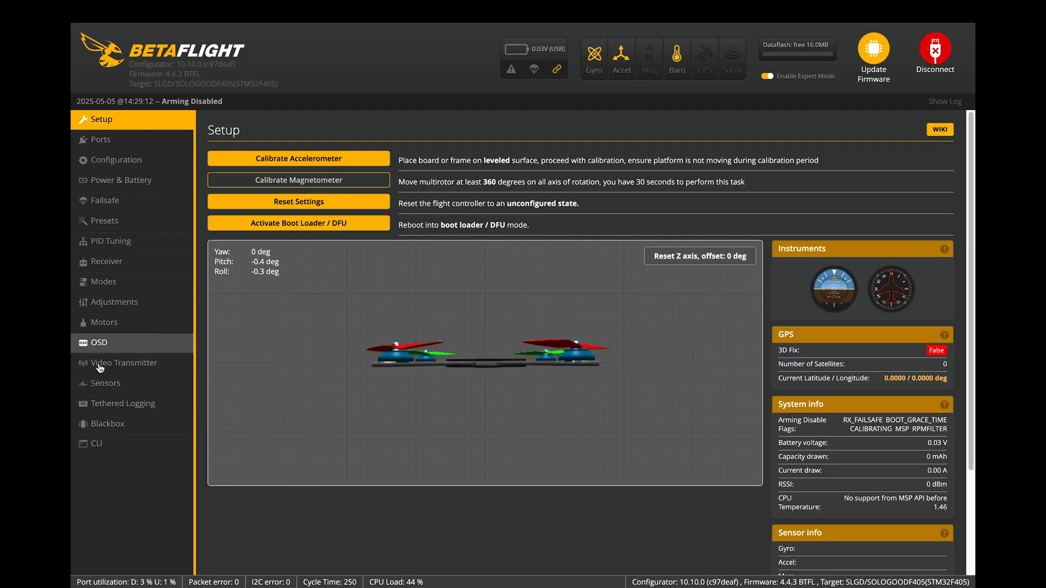
{"action": "left_click", "coordinate": [123, 363]}
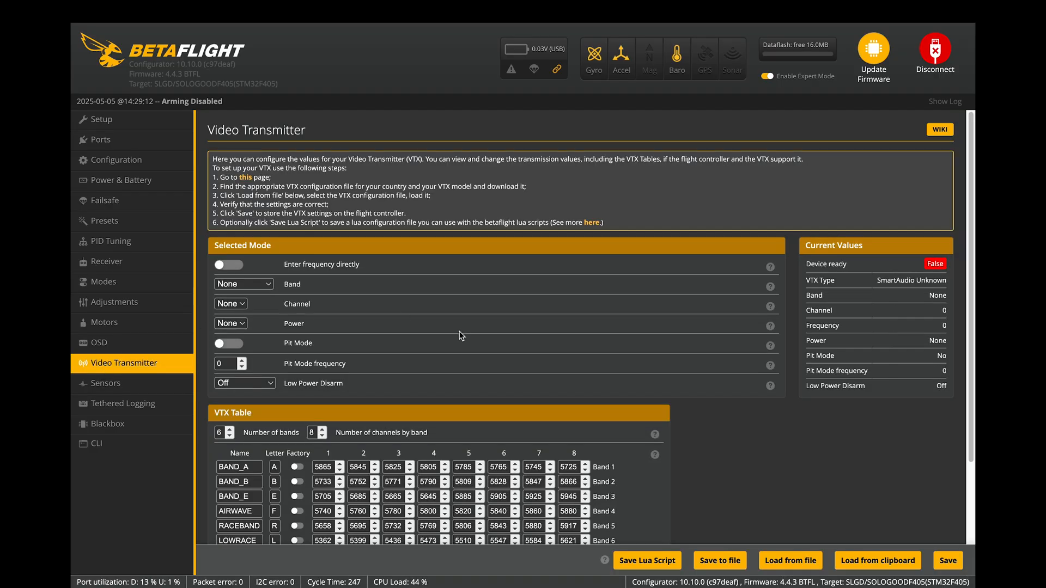
{"action": "scroll", "scroll_direction": "down", "scroll_amount": 3}
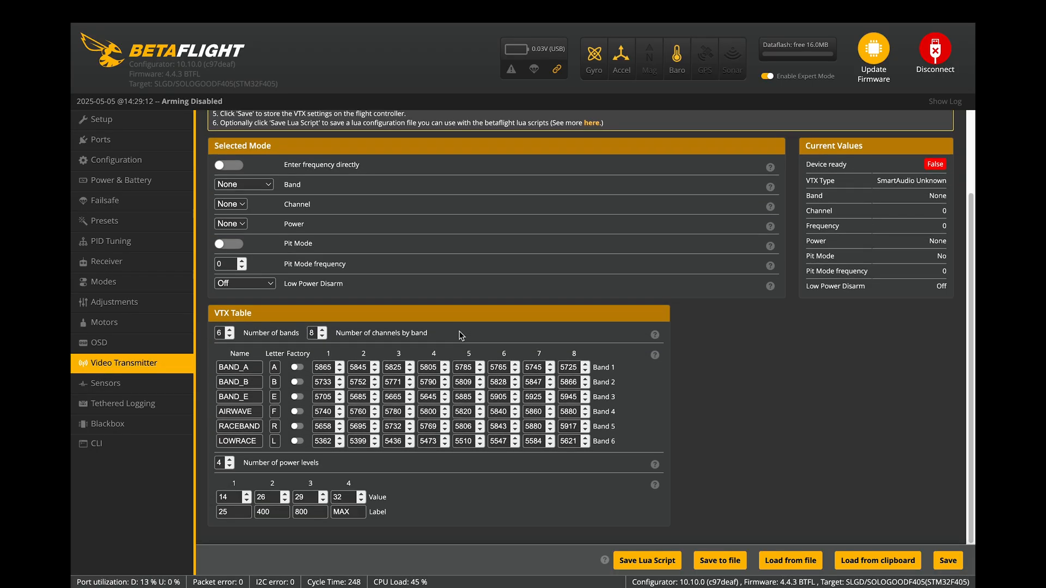
{"action": "scroll", "scroll_direction": "up", "scroll_amount": 3}
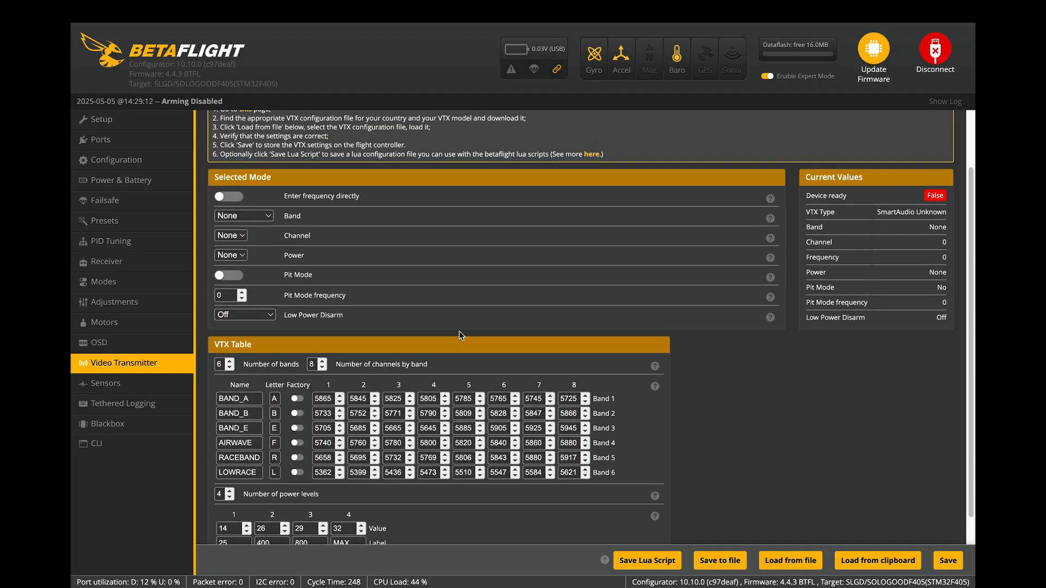
{"action": "scroll", "scroll_direction": "up", "scroll_amount": 3}
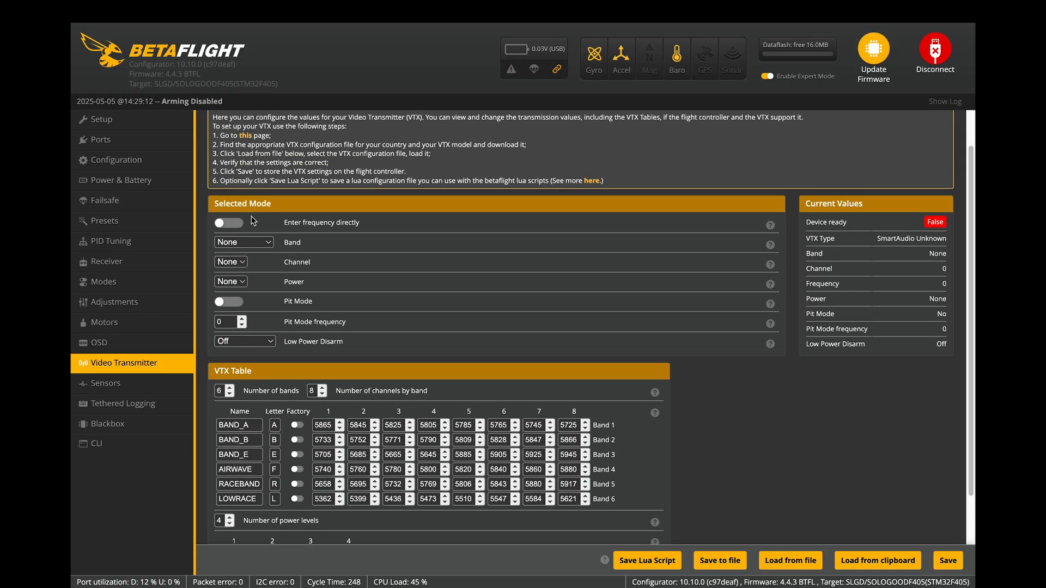
Step: Browse the Presets list filtered to the VTX category
{"action": "left_click", "coordinate": [103, 220]}
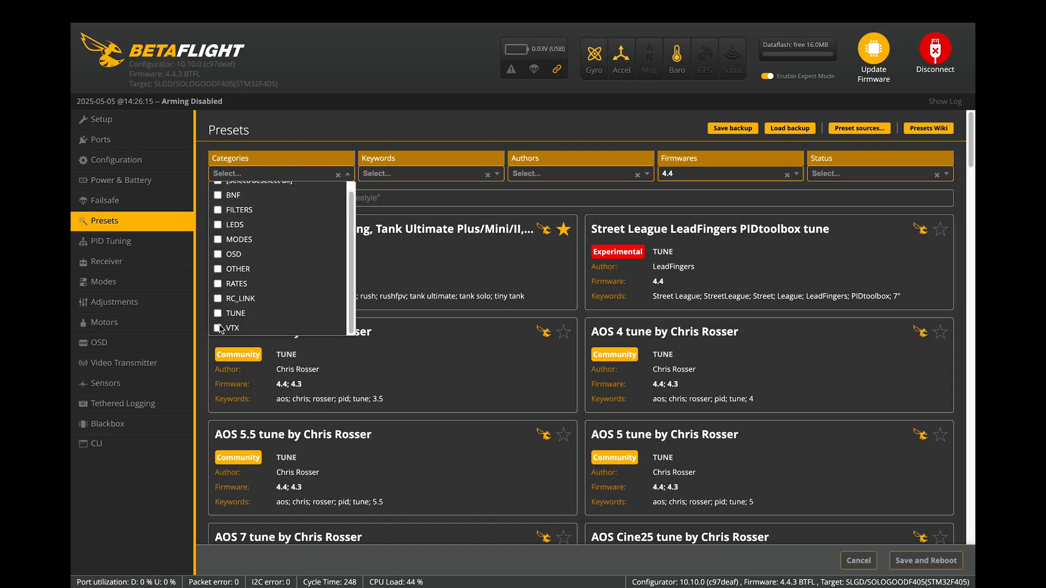
{"action": "left_click", "coordinate": [218, 328]}
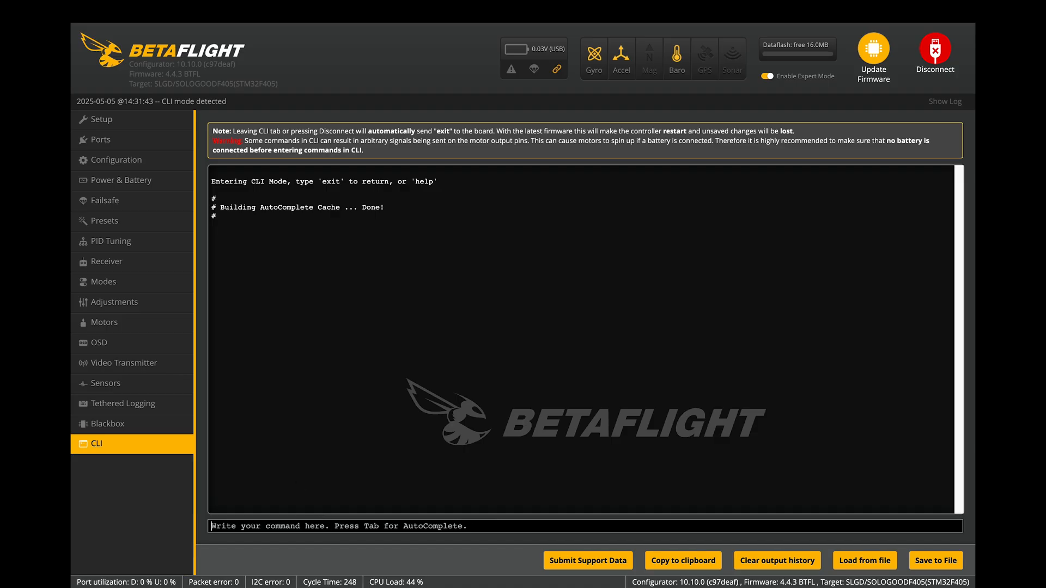
Step: Set Low Power Disarm to 'On until first arm' on the Video Transmitter page
{"action": "left_click", "coordinate": [123, 363]}
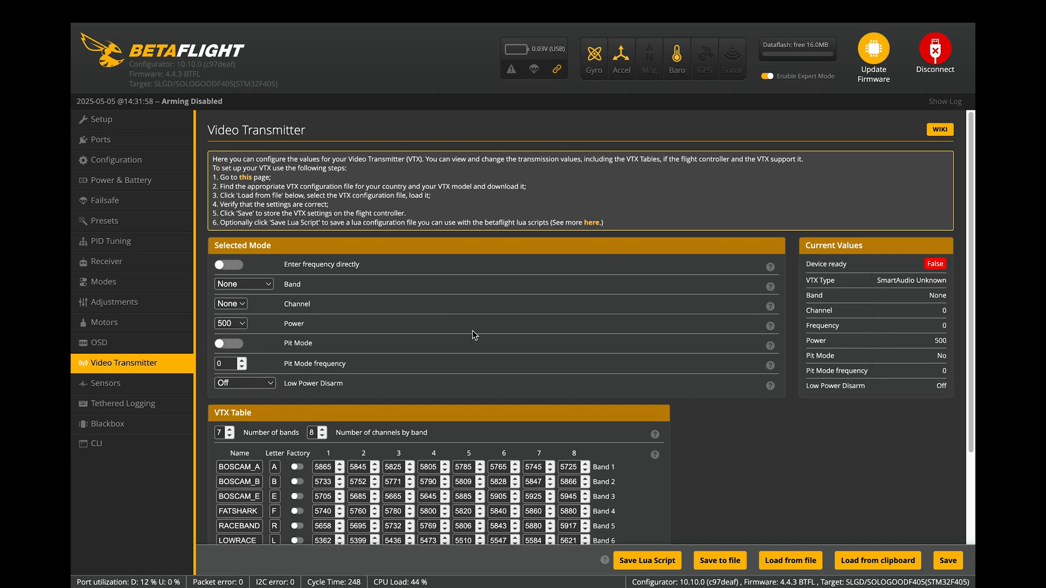
{"action": "scroll", "scroll_direction": "down", "scroll_amount": 3}
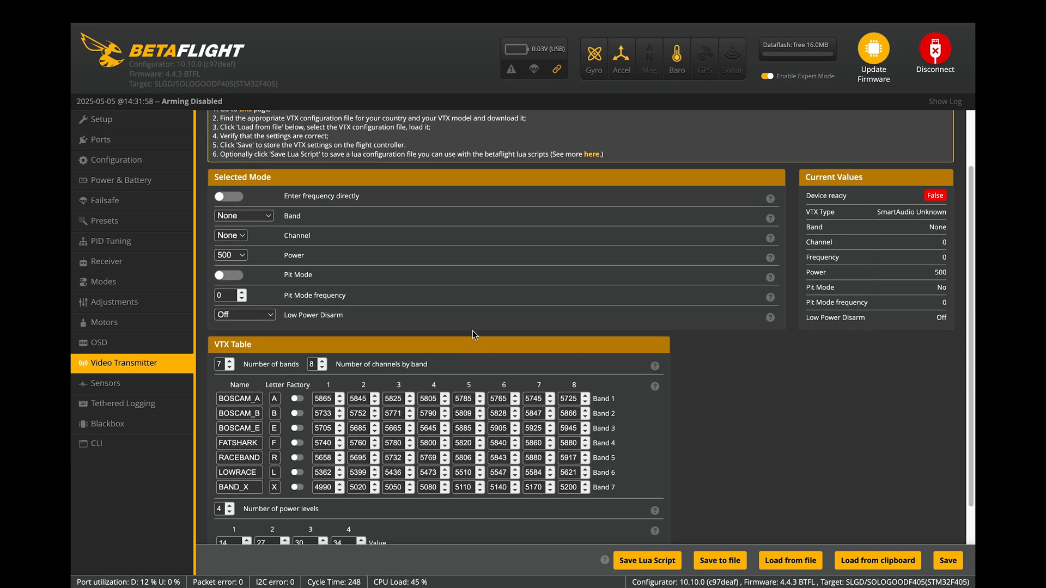
{"action": "scroll", "scroll_direction": "down", "scroll_amount": 3}
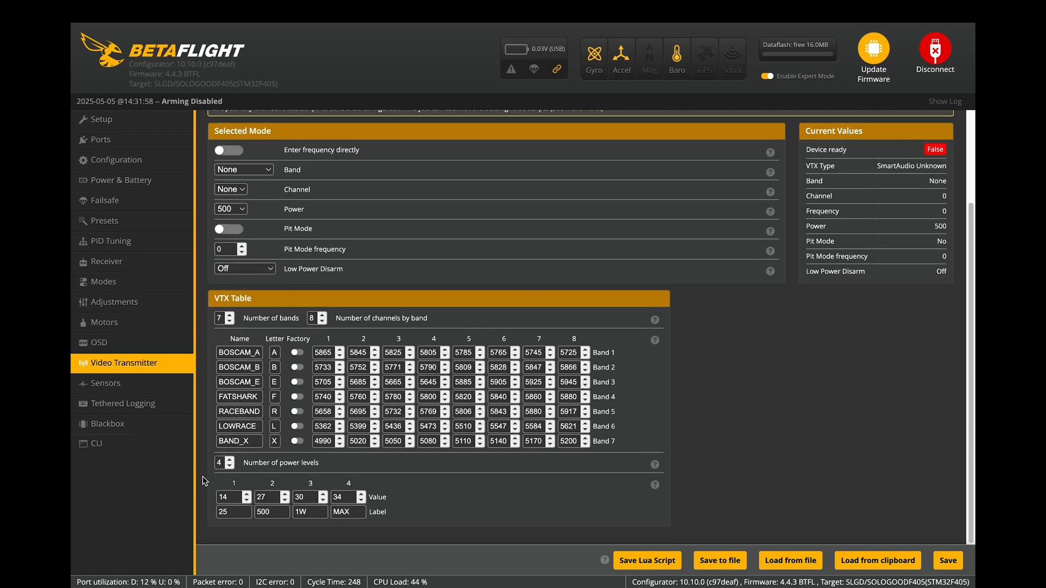
{"action": "left_click", "coordinate": [244, 268]}
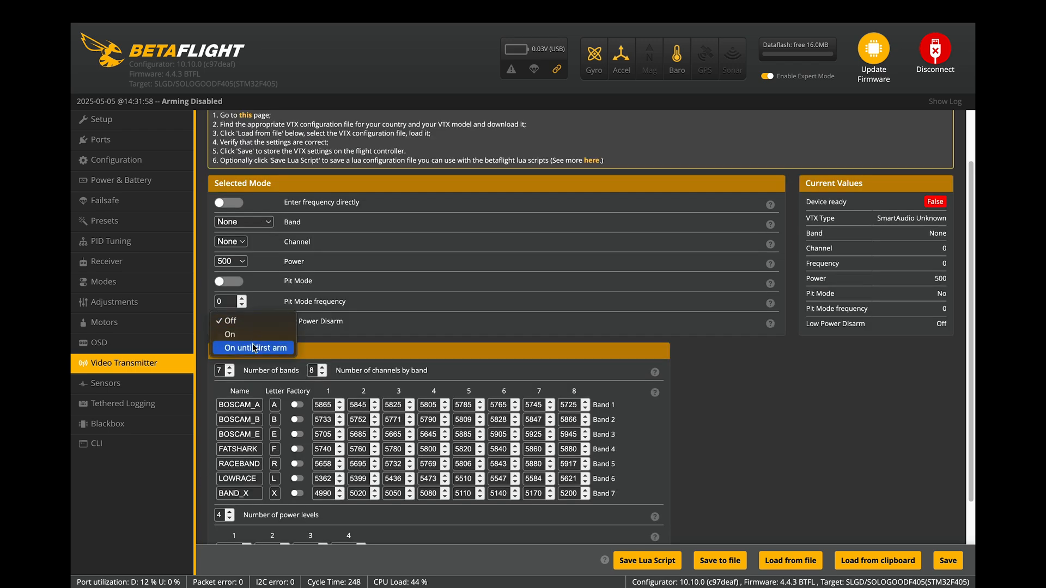
{"action": "left_click", "coordinate": [256, 348]}
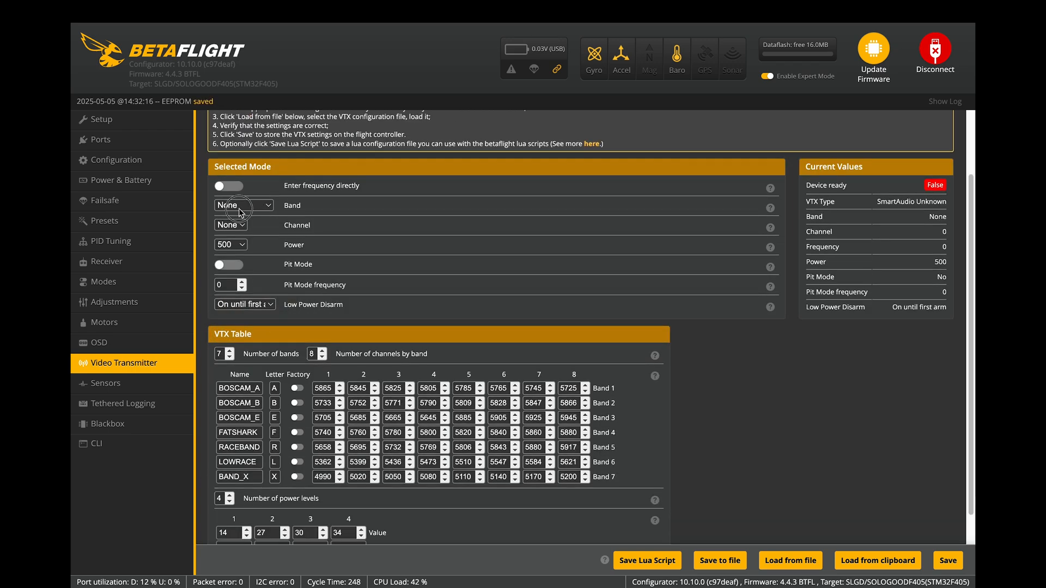